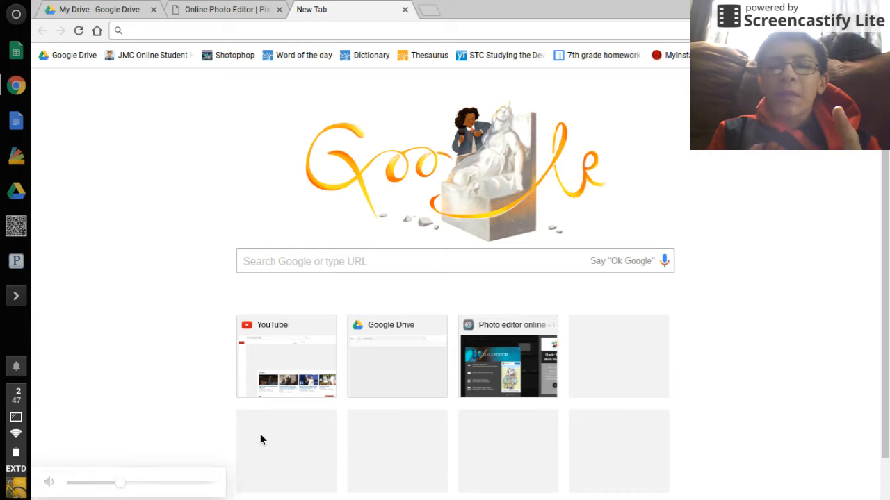
Search Google Images for 'lamp' and pick the wrought iron table lamp result.
{"action": "left_click_drag", "start_coordinate": [119, 484], "coordinate": [209, 484]}
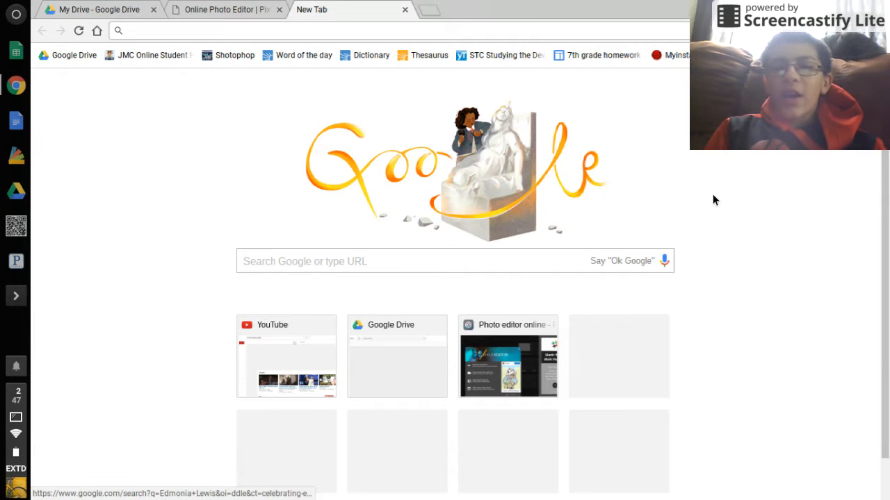
{"action": "mouse_move", "coordinate": [666, 153]}
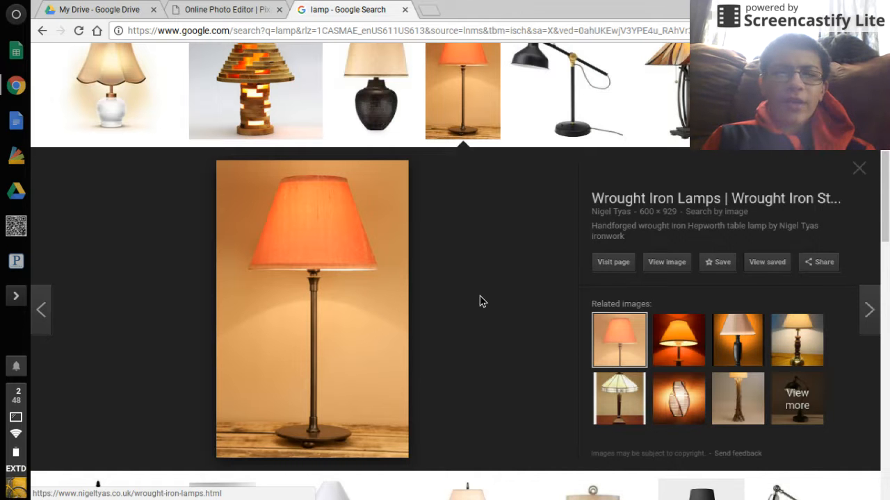
{"action": "mouse_move", "coordinate": [314, 317]}
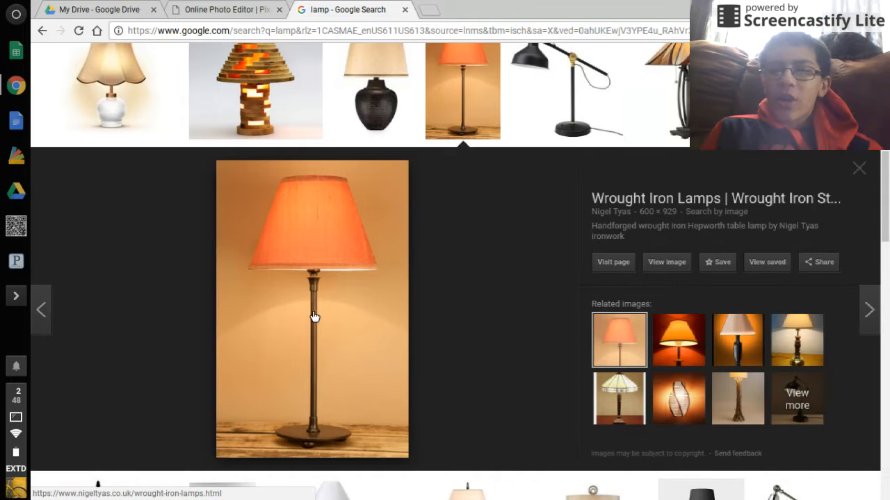
Save the orange-shaded lamp picture to Google Drive renamed as lamp.jpg.
{"action": "right_click", "coordinate": [311, 309]}
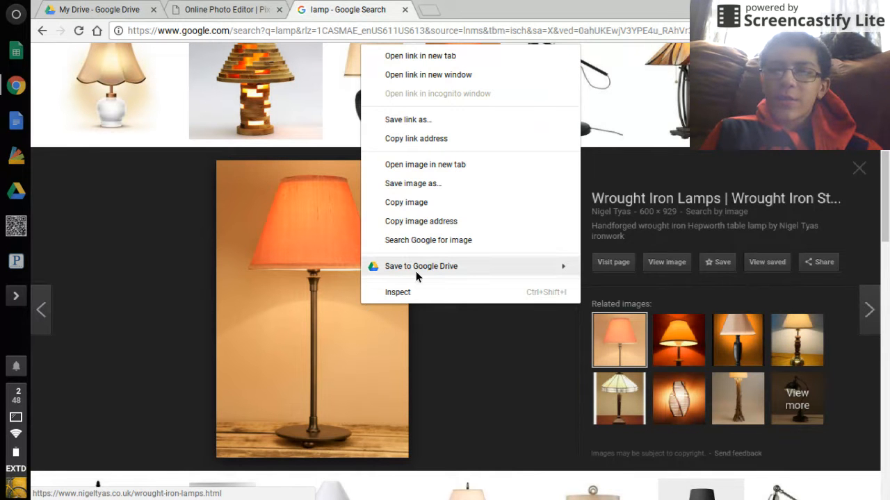
{"action": "left_click", "coordinate": [505, 181]}
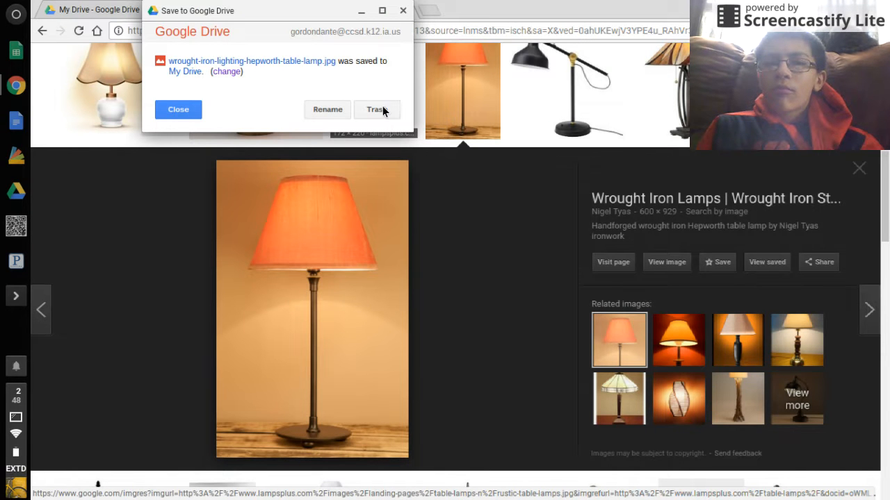
{"action": "mouse_move", "coordinate": [329, 109]}
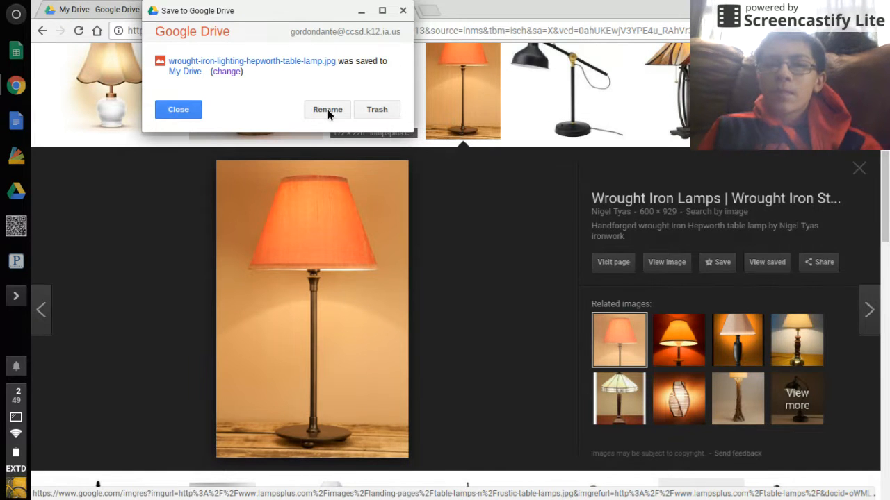
{"action": "left_click", "coordinate": [328, 108]}
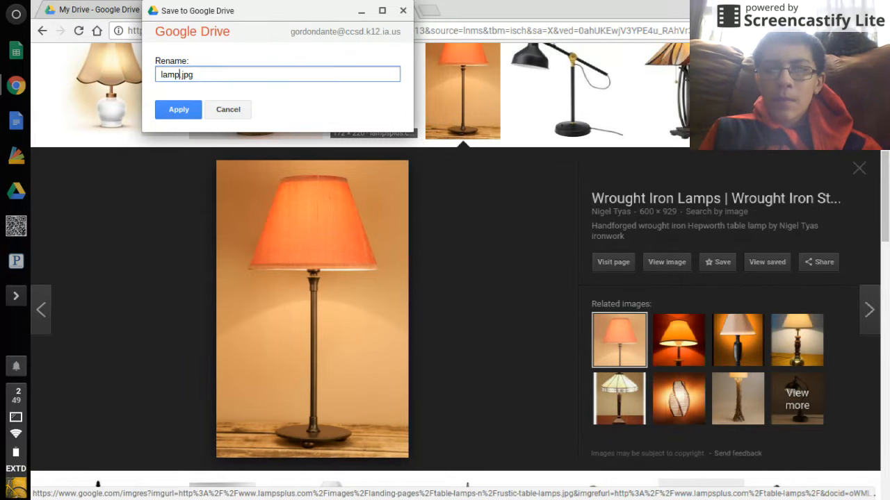
{"action": "left_click", "coordinate": [178, 108]}
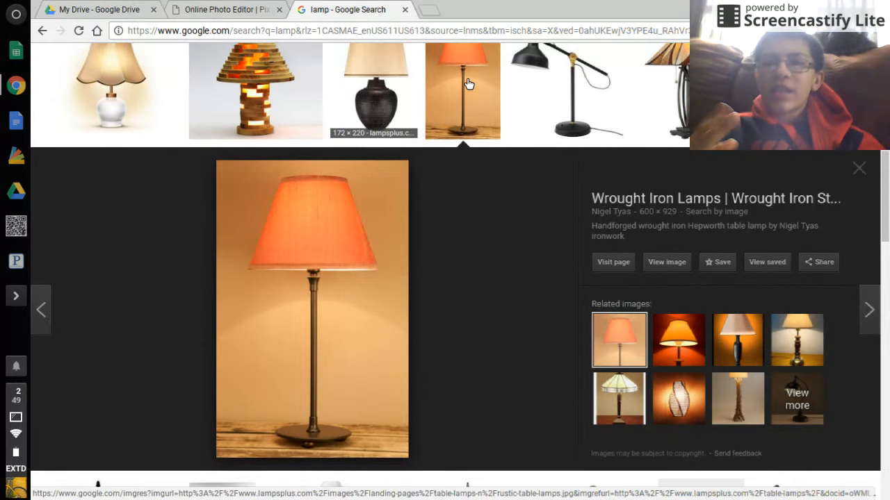
{"action": "mouse_move", "coordinate": [461, 90]}
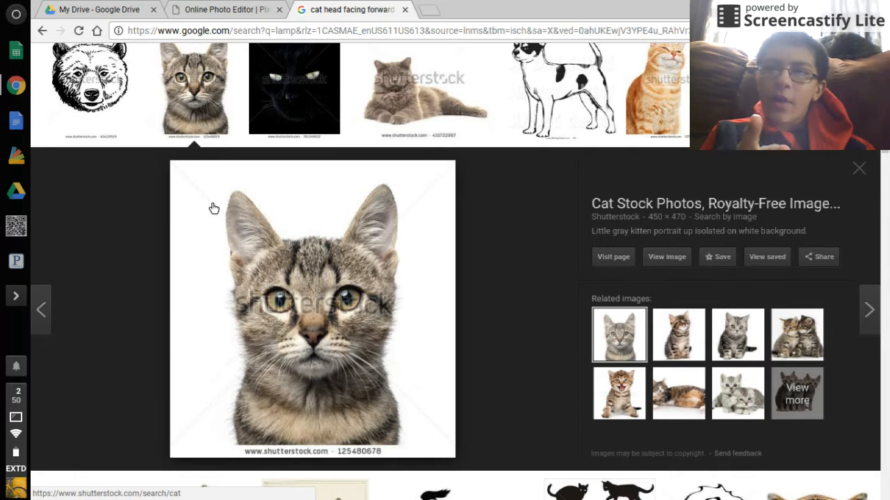
Search Google Images for 'cat head facing forward' and pick the kitten portrait.
{"action": "left_click", "coordinate": [222, 8]}
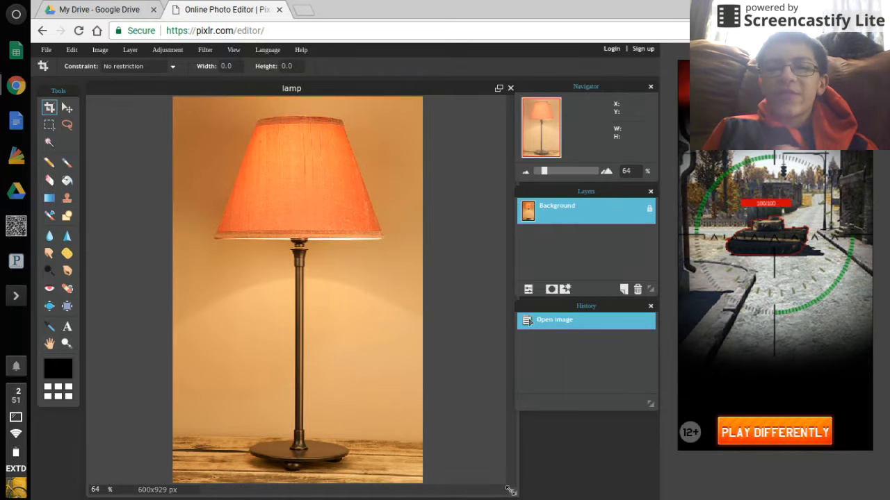
{"action": "mouse_move", "coordinate": [272, 239]}
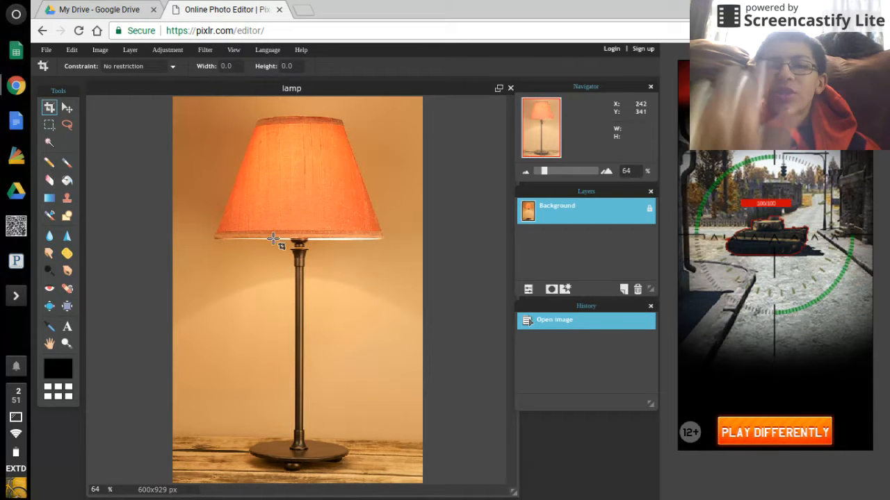
{"action": "mouse_move", "coordinate": [249, 212]}
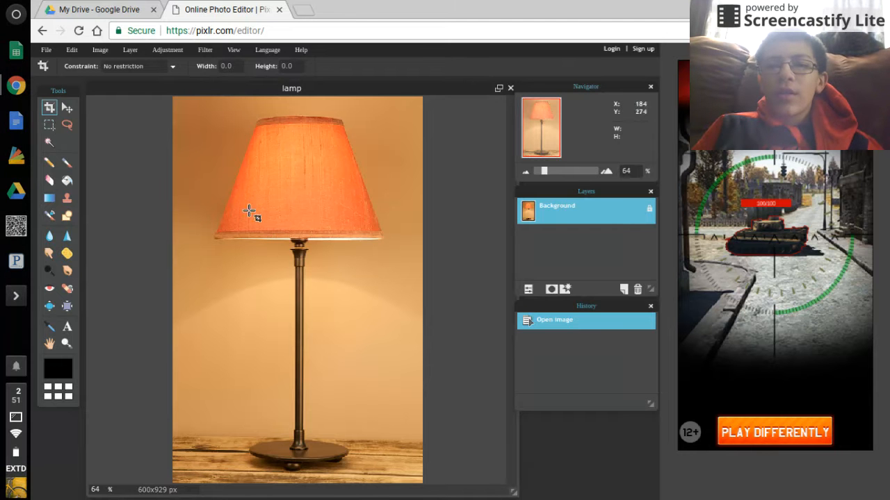
{"action": "mouse_move", "coordinate": [299, 132]}
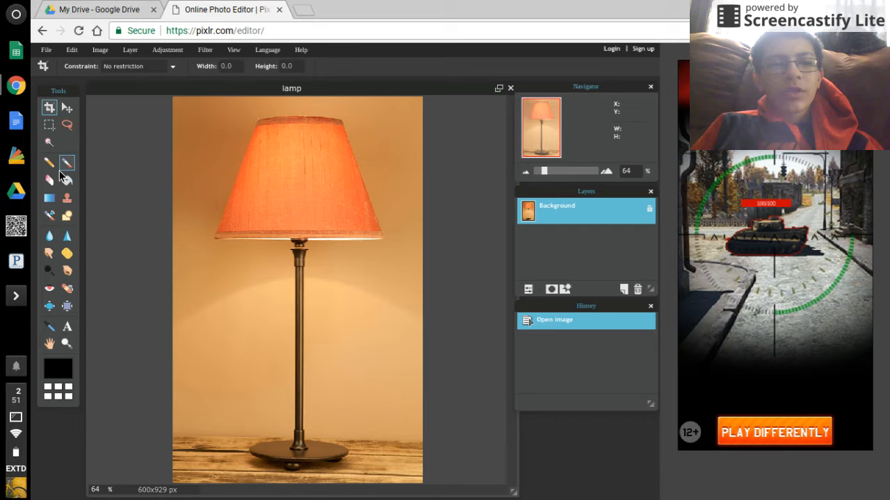
Sample the pale wall colour beside the lamp shade as the paint colour with the Color Picker.
{"action": "left_click", "coordinate": [50, 326]}
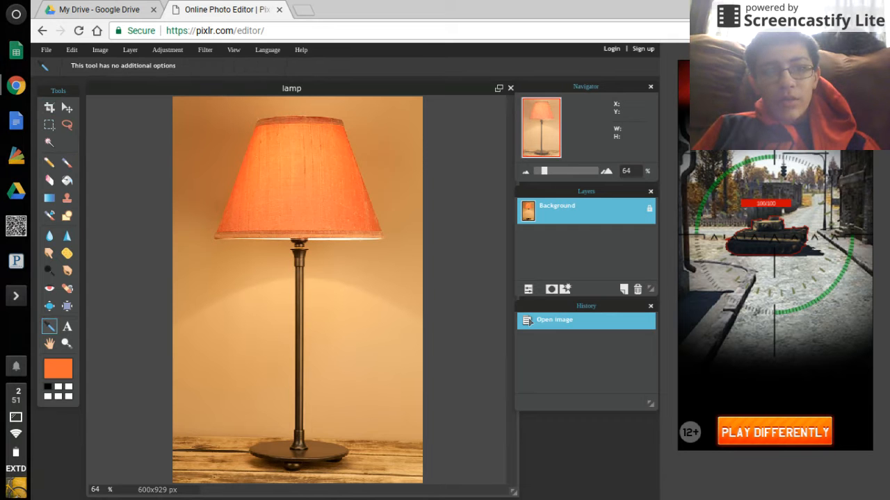
{"action": "mouse_move", "coordinate": [187, 242]}
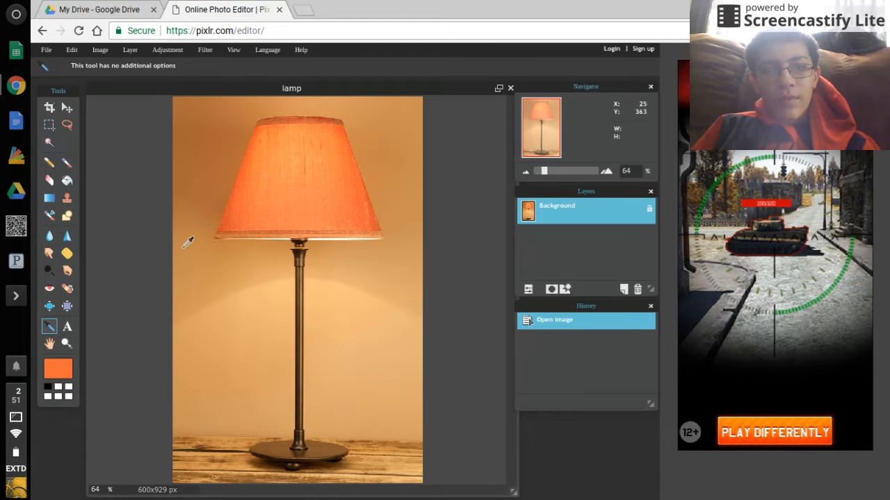
{"action": "mouse_move", "coordinate": [253, 203]}
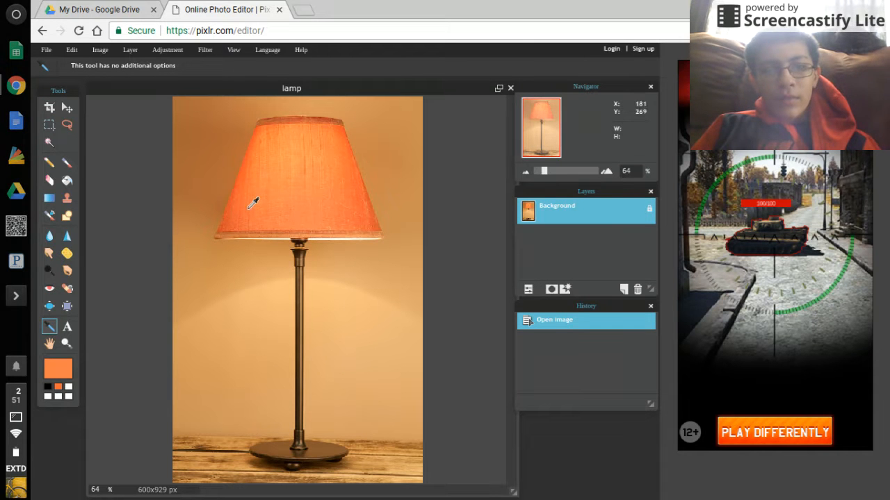
{"action": "mouse_move", "coordinate": [379, 212]}
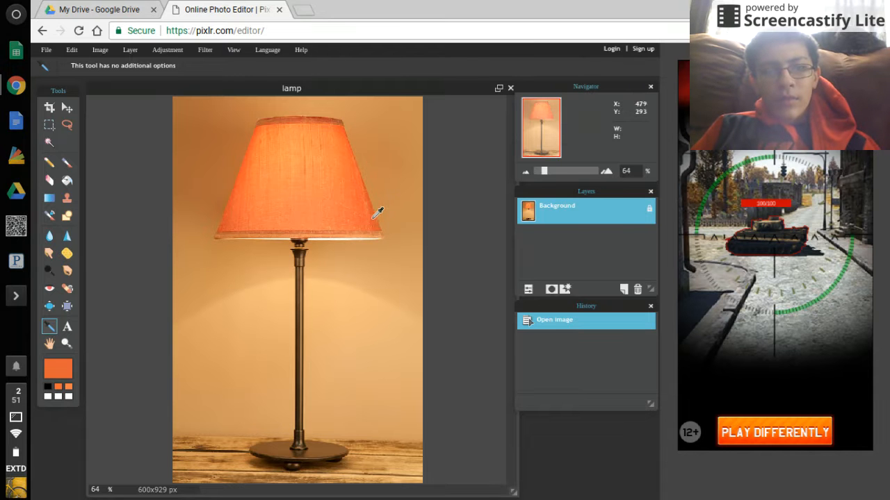
{"action": "mouse_move", "coordinate": [359, 239]}
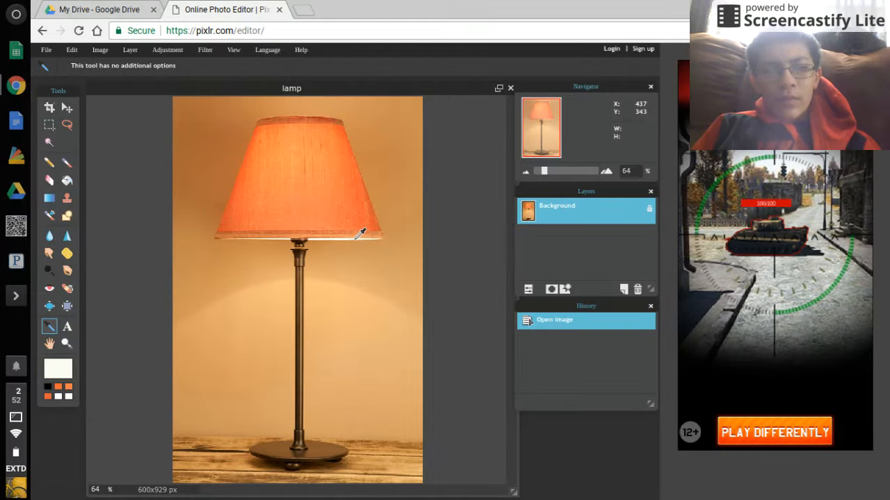
{"action": "mouse_move", "coordinate": [147, 68]}
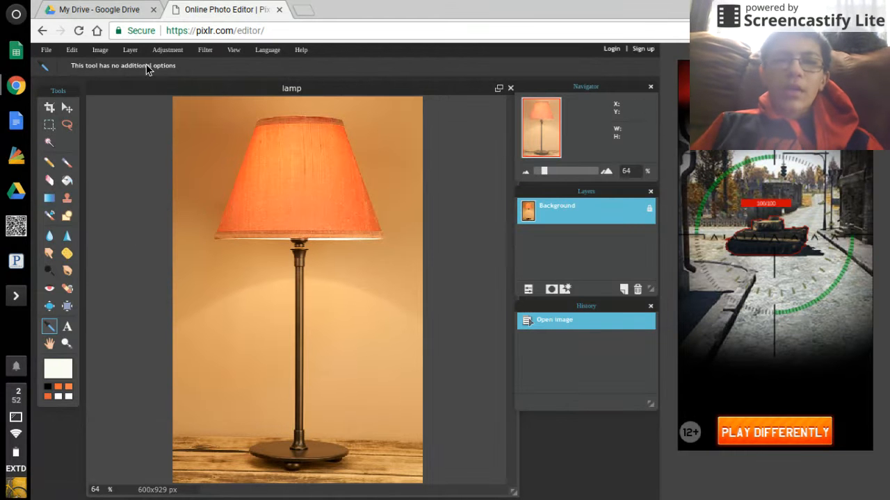
Bring cat (1).jpg from My Drive in as a new layer via Layer > Open image as layer.
{"action": "left_click", "coordinate": [71, 50]}
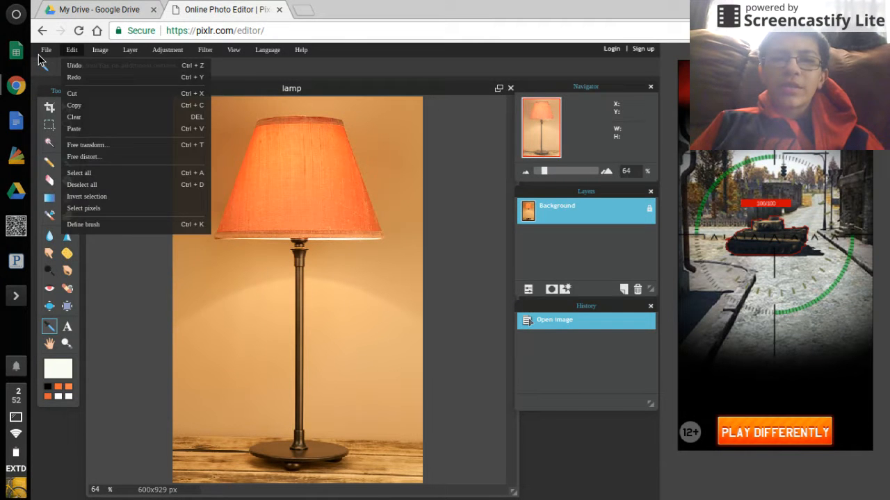
{"action": "left_click", "coordinate": [130, 51]}
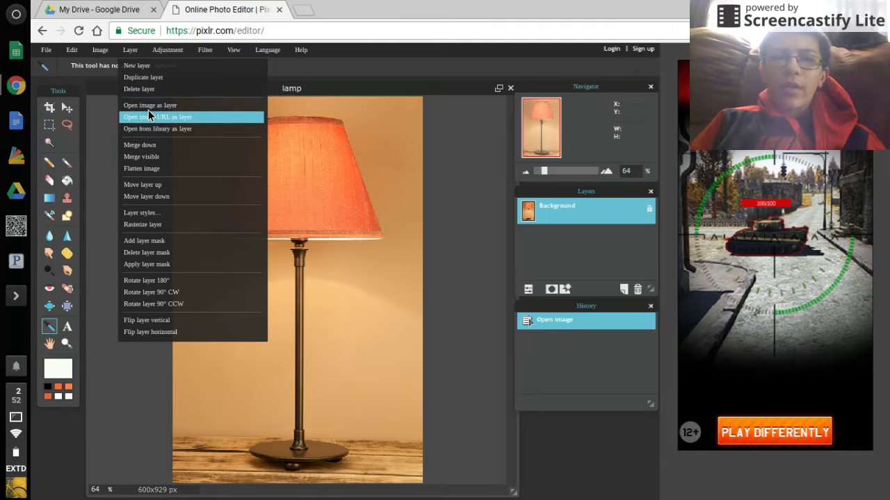
{"action": "left_click", "coordinate": [150, 106]}
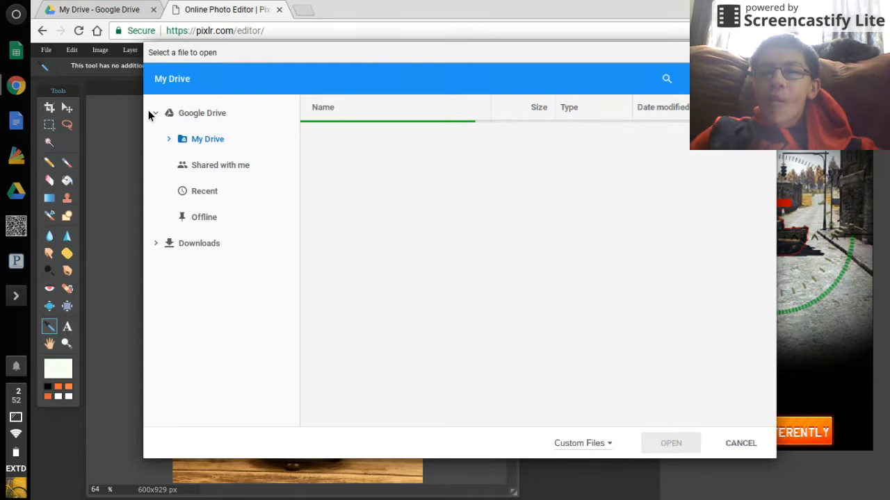
{"action": "mouse_move", "coordinate": [479, 260]}
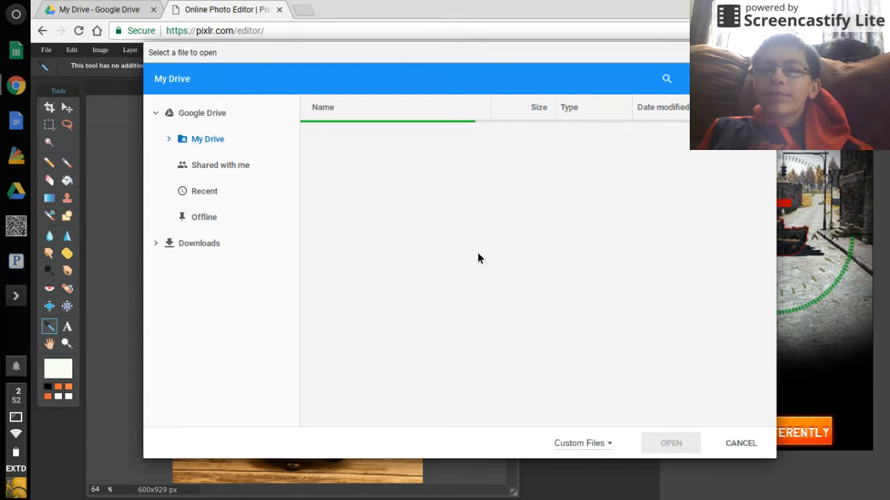
{"action": "mouse_move", "coordinate": [376, 227]}
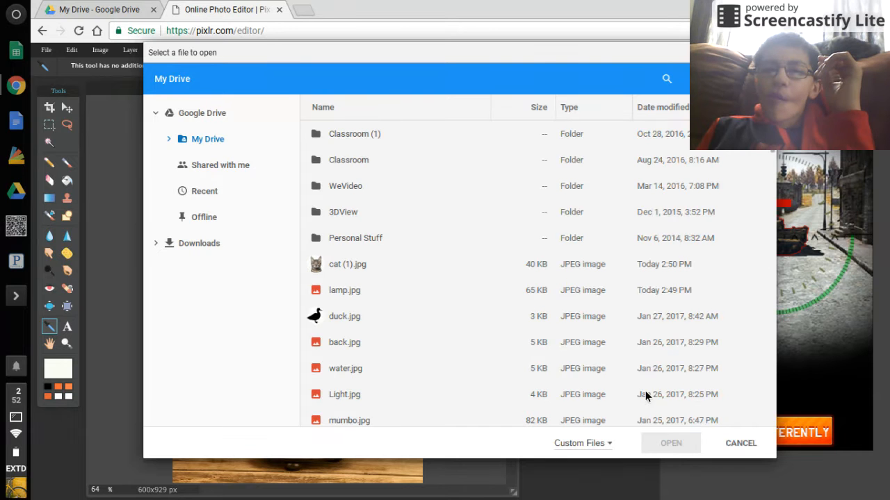
{"action": "mouse_move", "coordinate": [406, 308]}
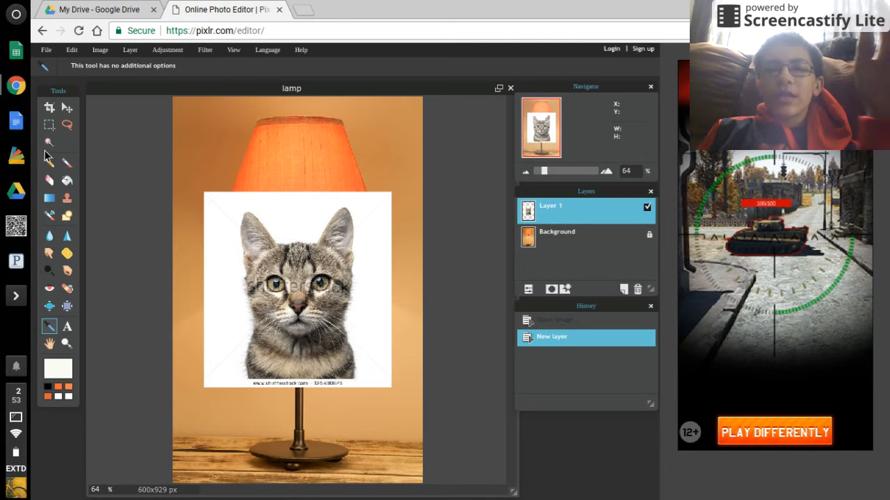
Select the white background around the kitten with the Magic Wand and delete it.
{"action": "left_click", "coordinate": [50, 142]}
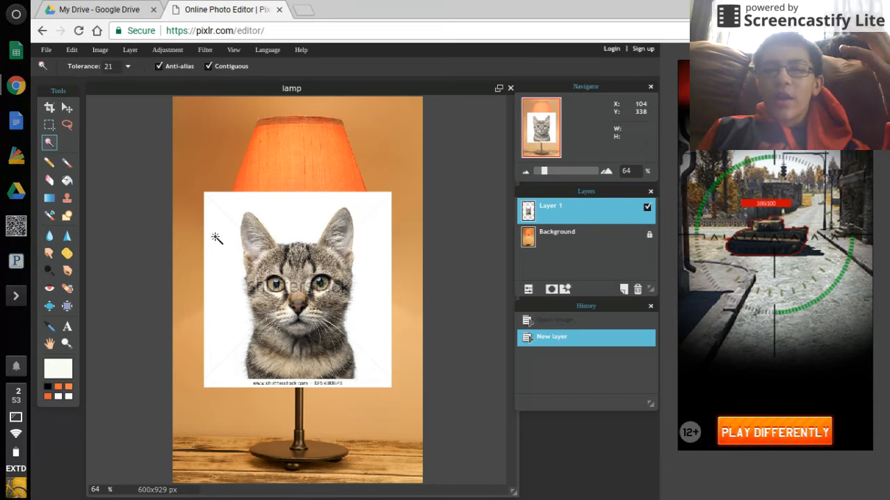
{"action": "left_click", "coordinate": [216, 239]}
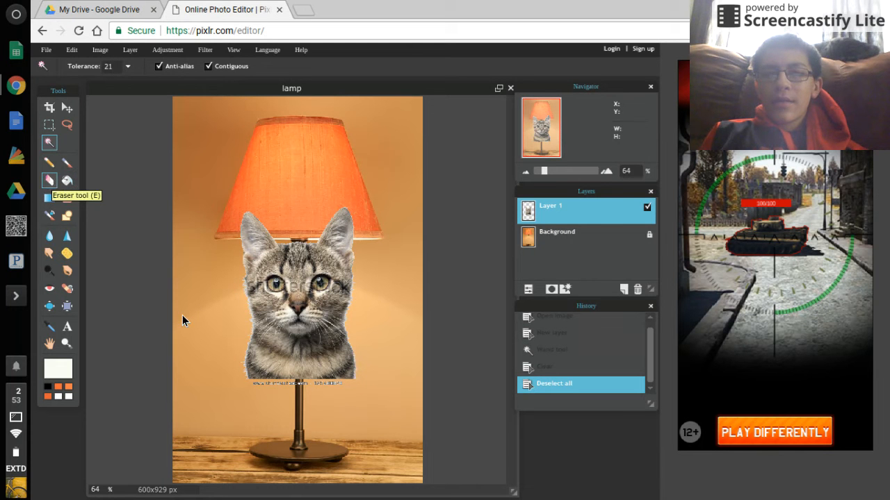
Erase the kitten's neck edge on Layer 1, then undo the stray eraser strokes.
{"action": "left_click", "coordinate": [50, 181]}
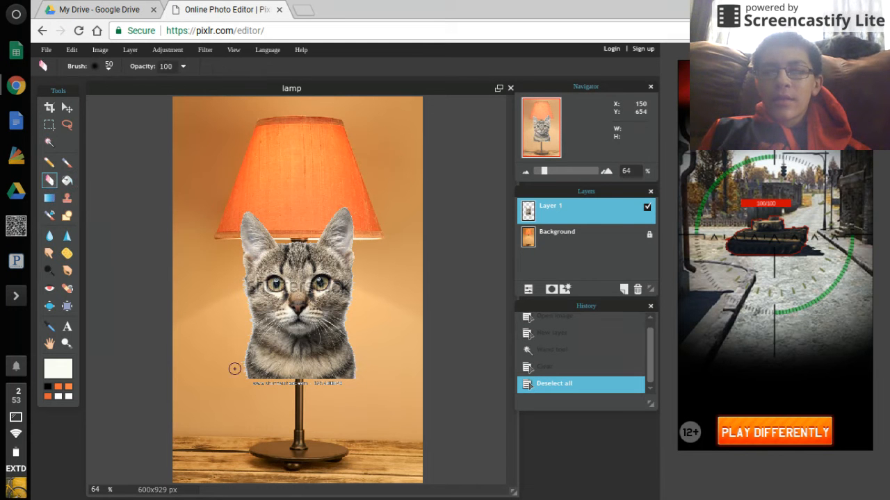
{"action": "mouse_move", "coordinate": [271, 386]}
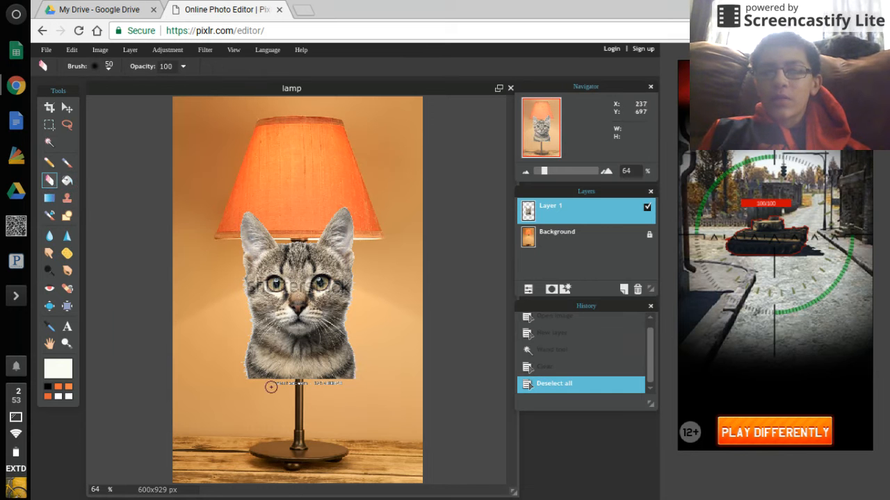
{"action": "mouse_move", "coordinate": [321, 386]}
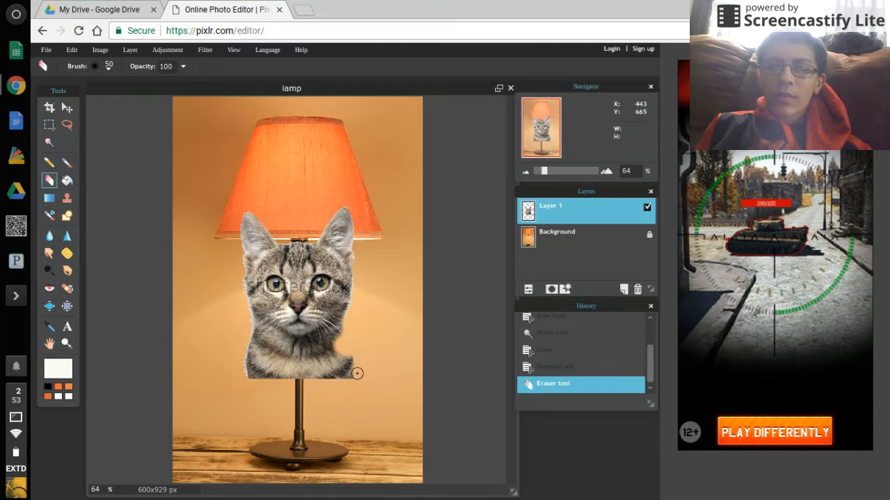
{"action": "mouse_move", "coordinate": [283, 373]}
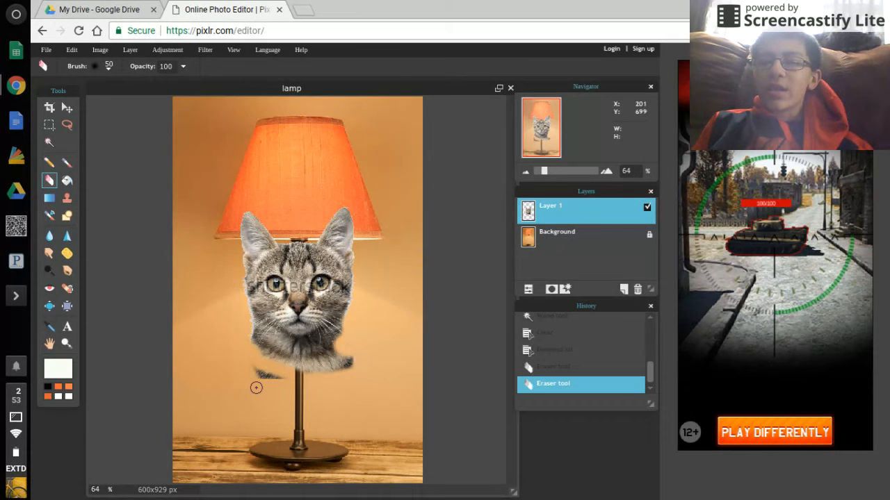
{"action": "mouse_move", "coordinate": [250, 362]}
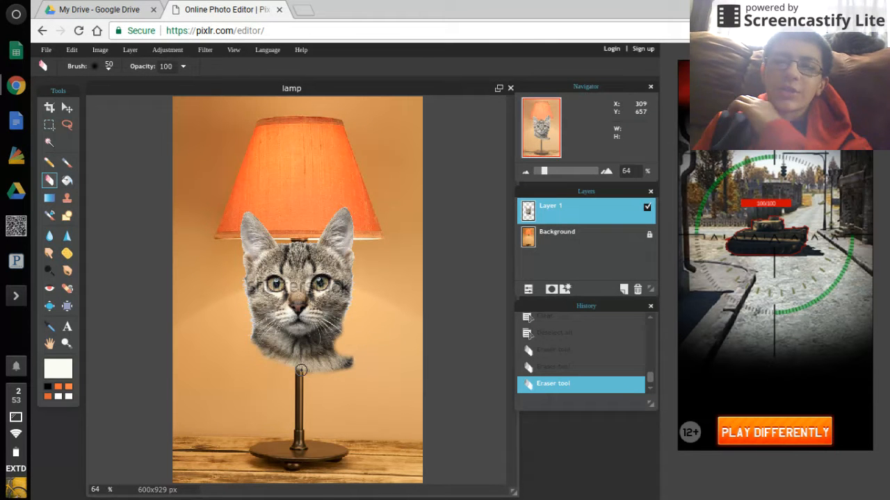
{"action": "mouse_move", "coordinate": [370, 346]}
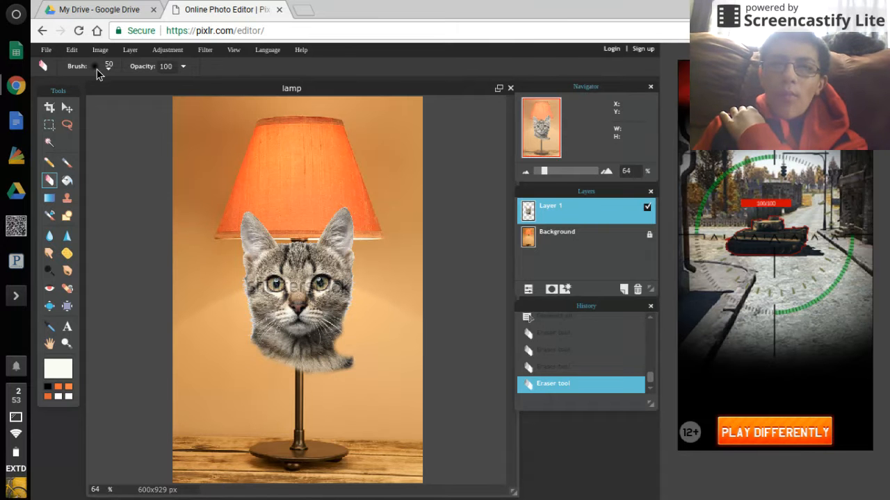
{"action": "left_click", "coordinate": [71, 50]}
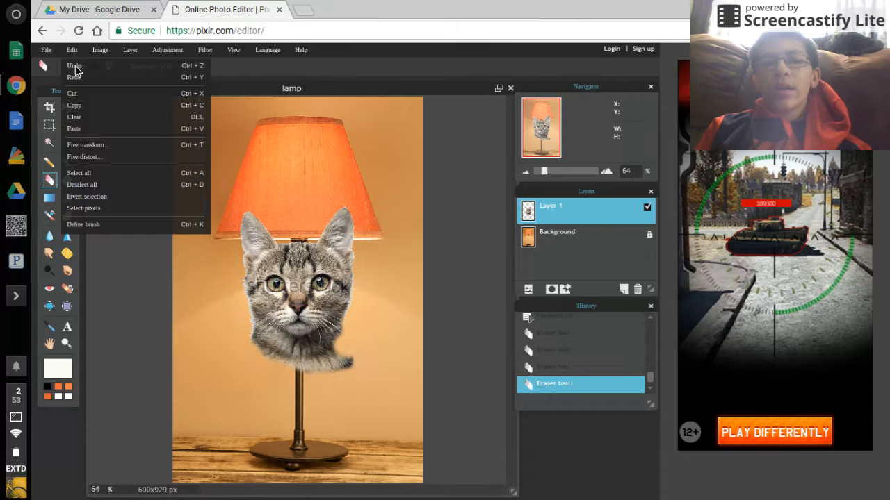
{"action": "left_click", "coordinate": [75, 65]}
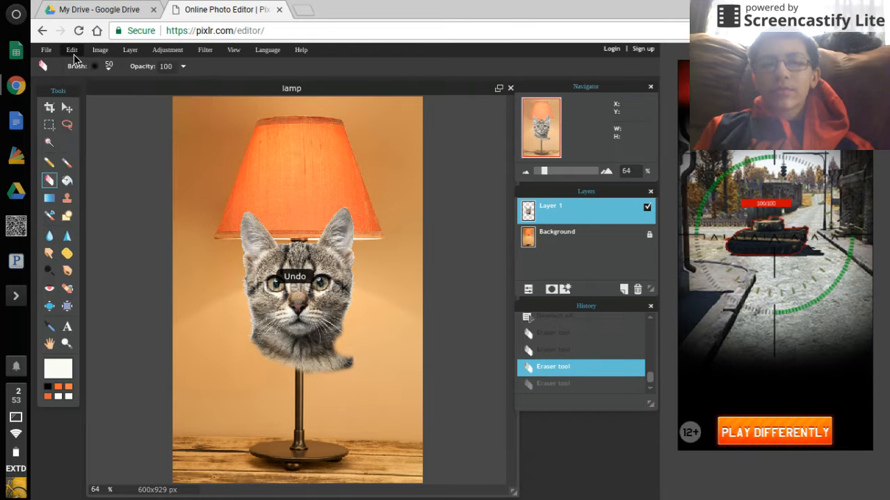
{"action": "left_click", "coordinate": [71, 50]}
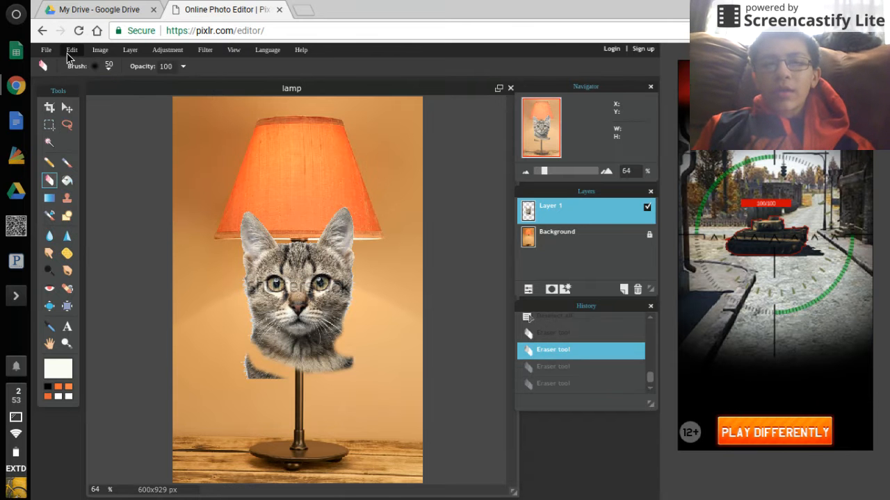
{"action": "left_click", "coordinate": [73, 50]}
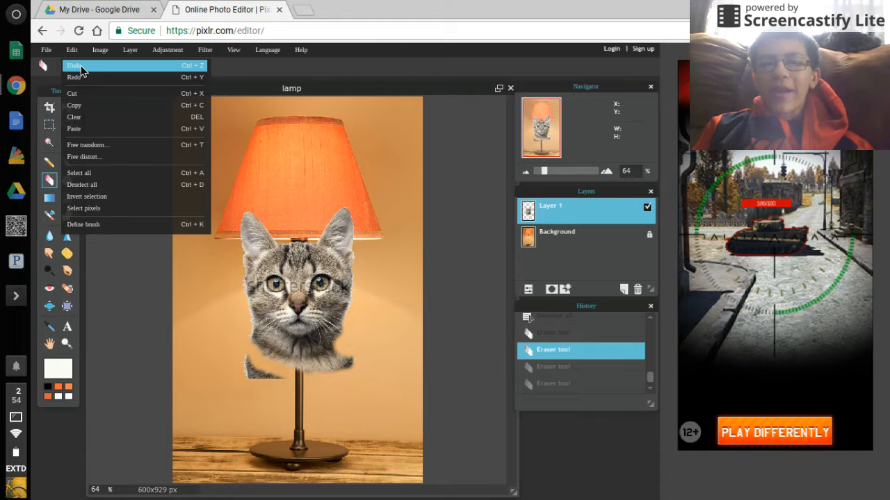
{"action": "left_click", "coordinate": [73, 66]}
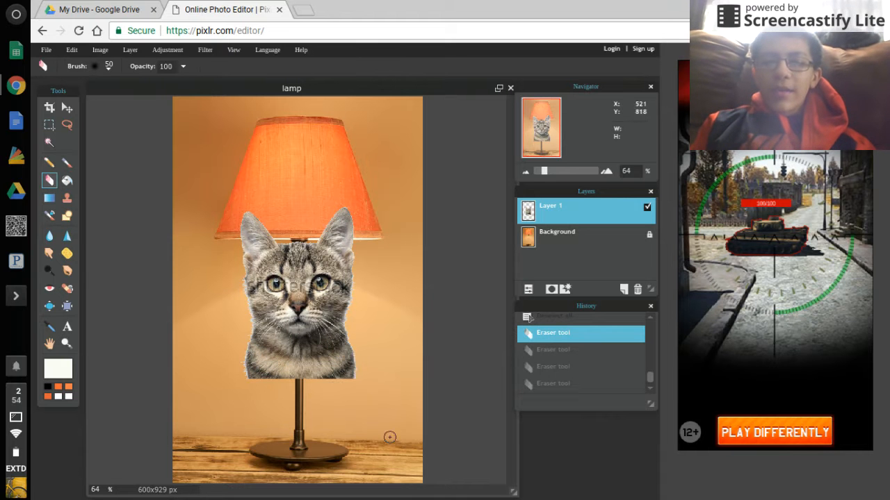
{"action": "mouse_move", "coordinate": [367, 362]}
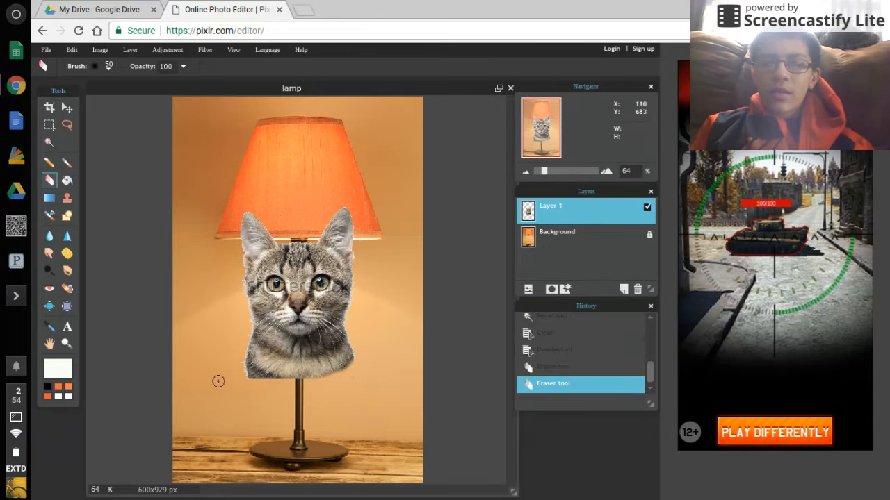
{"action": "mouse_move", "coordinate": [239, 366]}
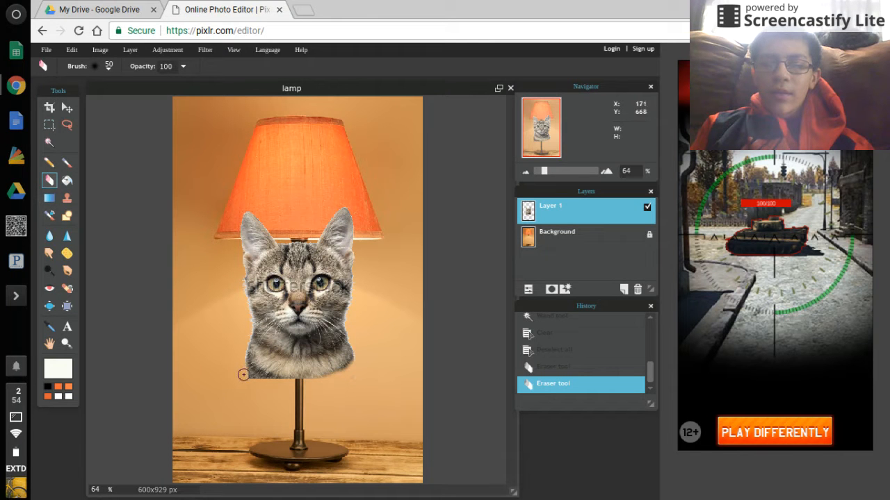
{"action": "mouse_move", "coordinate": [259, 381]}
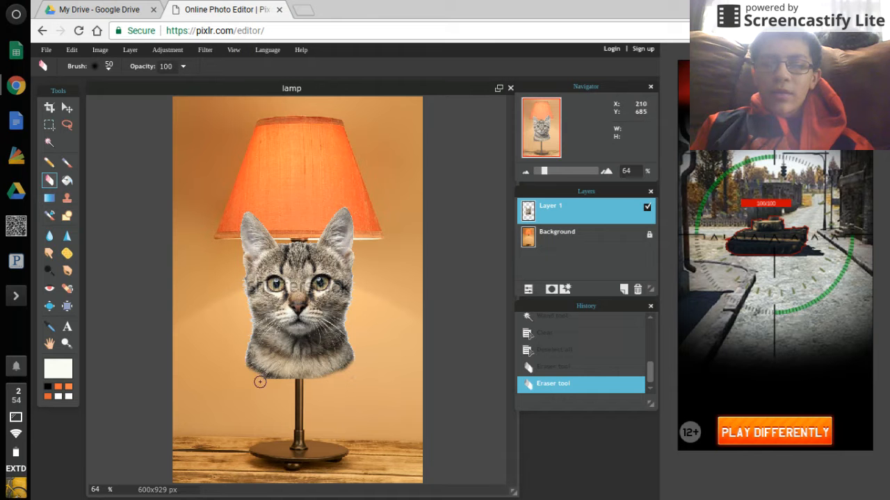
{"action": "mouse_move", "coordinate": [273, 384]}
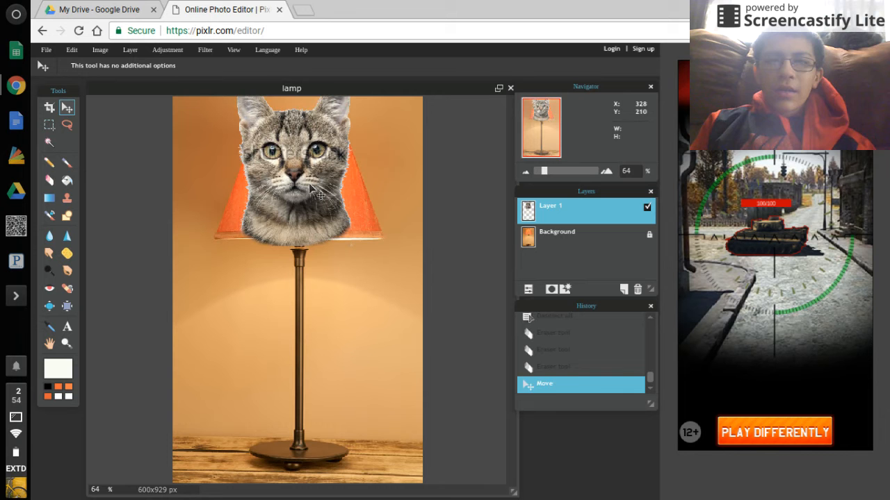
{"action": "mouse_move", "coordinate": [183, 139]}
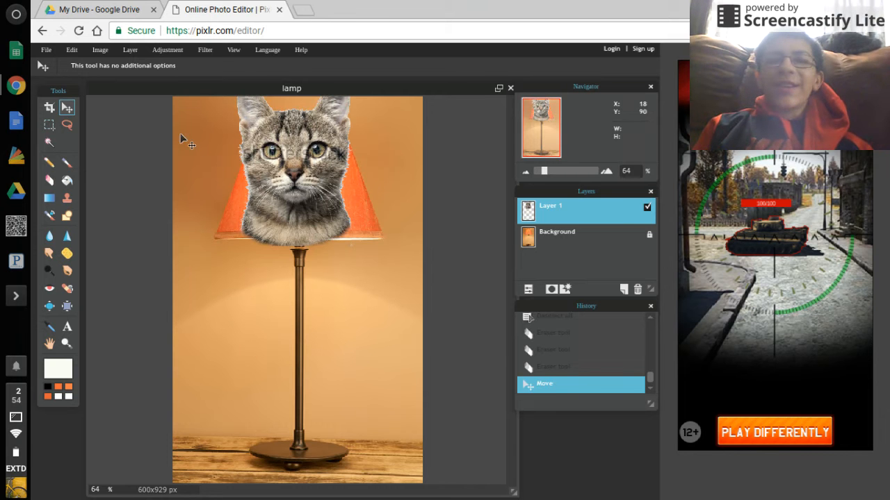
{"action": "mouse_move", "coordinate": [101, 50]}
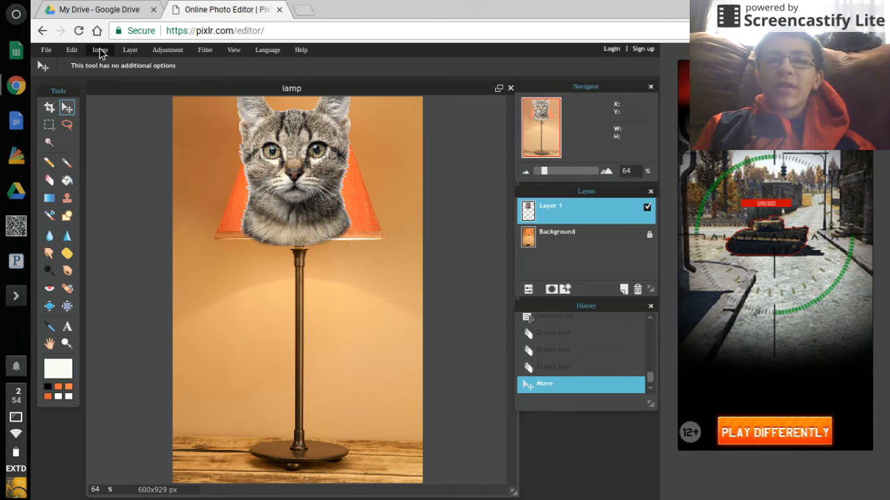
Free-transform the cat's head to enlarge and center it over the lamp shade, then apply.
{"action": "left_click", "coordinate": [71, 50]}
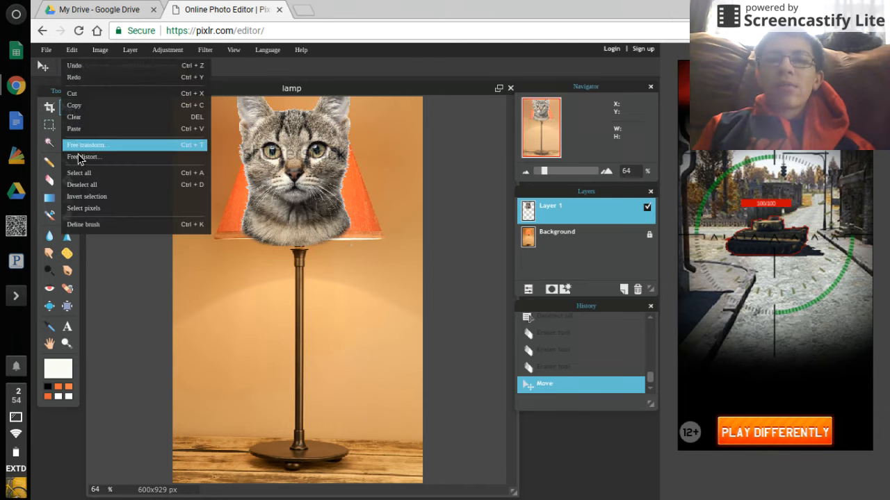
{"action": "left_click", "coordinate": [86, 145]}
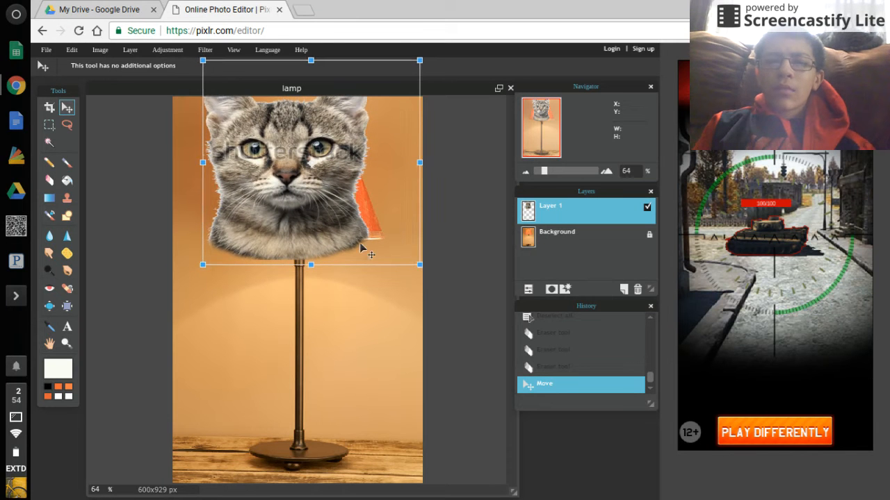
{"action": "left_click_drag", "start_coordinate": [362, 247], "coordinate": [317, 233]}
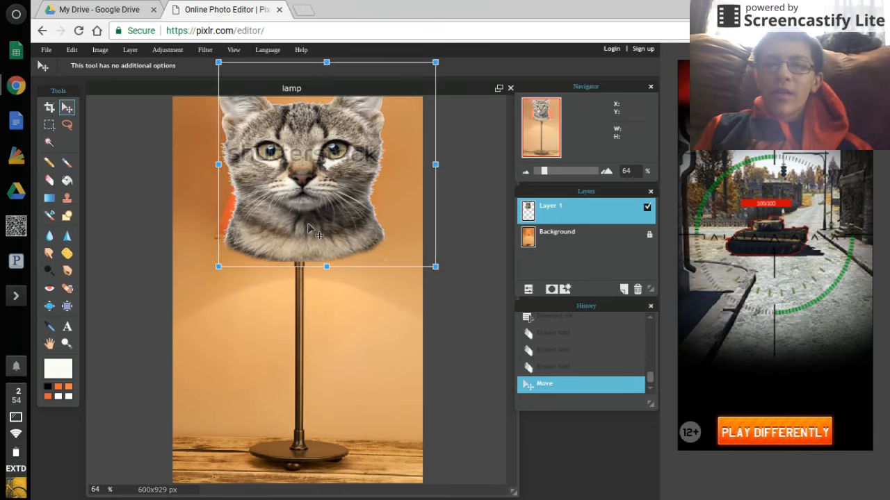
{"action": "left_click_drag", "start_coordinate": [317, 230], "coordinate": [313, 243]}
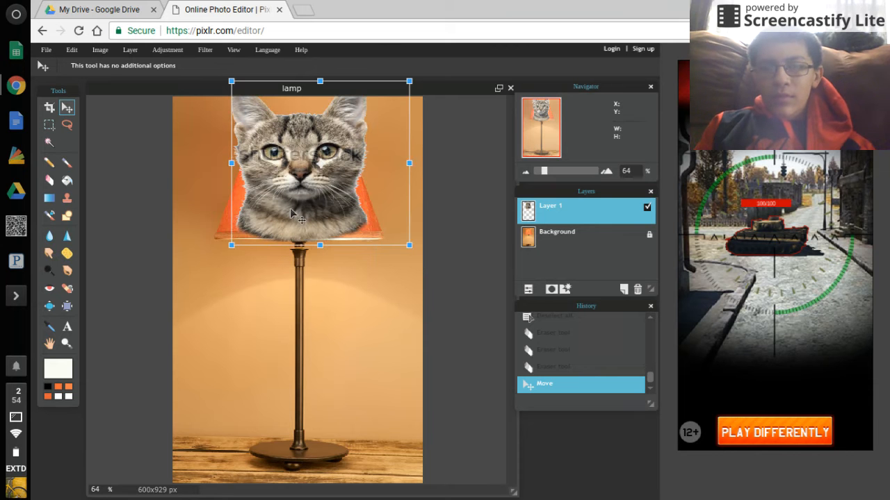
{"action": "left_click_drag", "start_coordinate": [299, 216], "coordinate": [298, 226]}
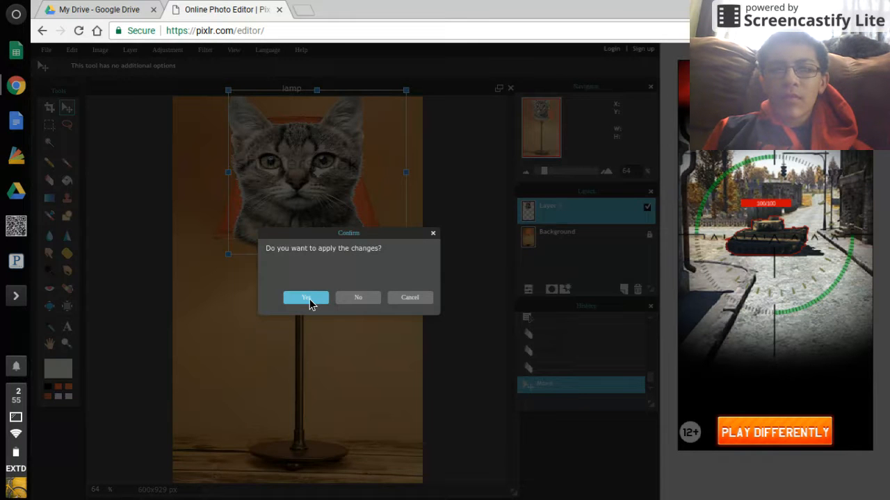
{"action": "left_click", "coordinate": [305, 298]}
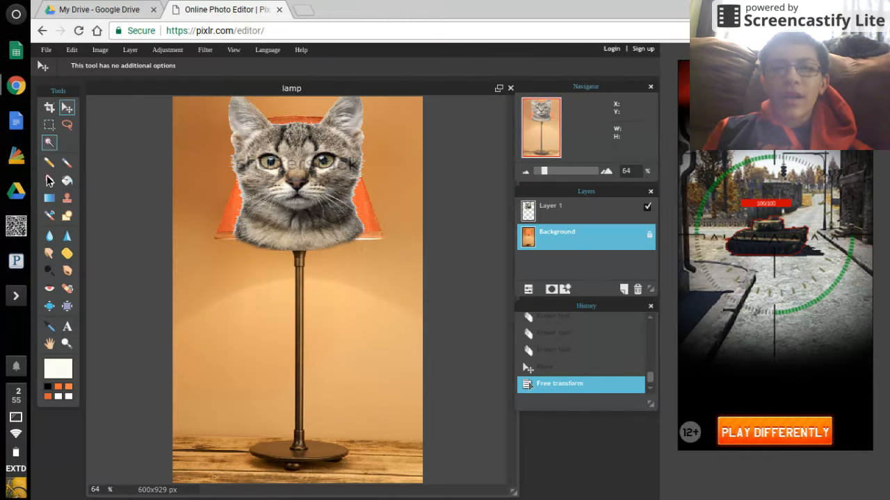
Erase the orange lamp shade on the Background layer, then sample the wall colour.
{"action": "left_click", "coordinate": [49, 181]}
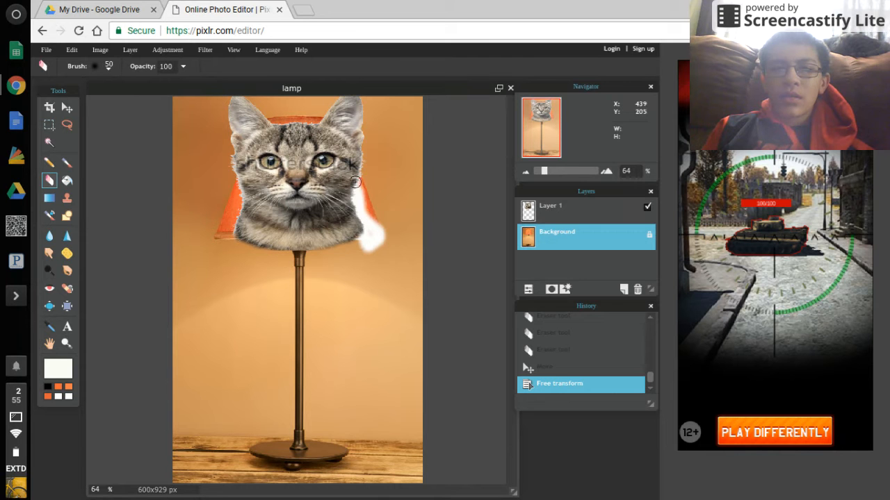
{"action": "mouse_move", "coordinate": [361, 191]}
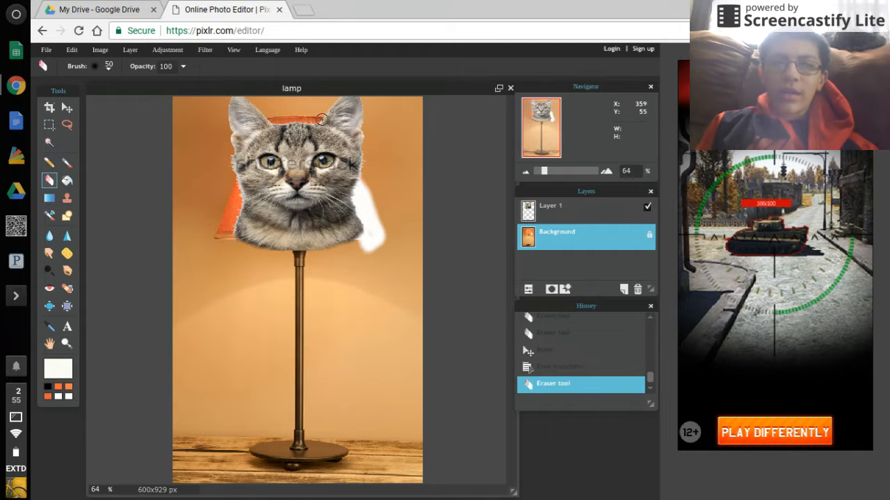
{"action": "mouse_move", "coordinate": [310, 118]}
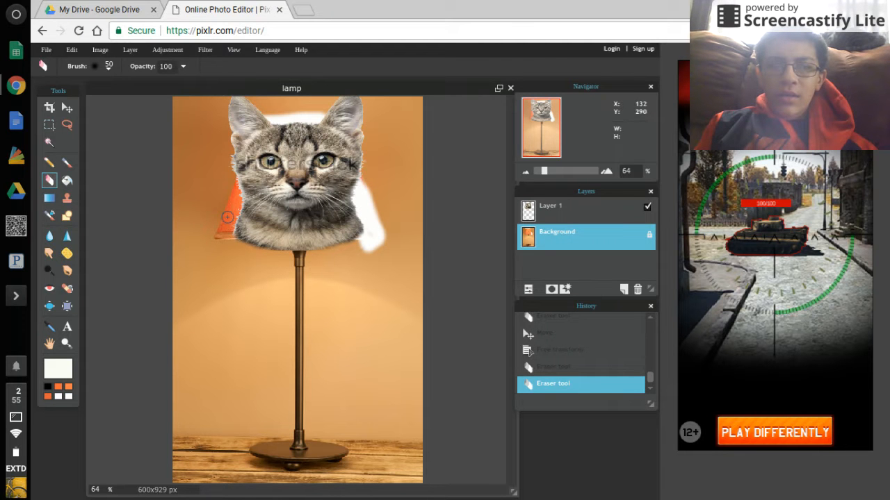
{"action": "mouse_move", "coordinate": [219, 235]}
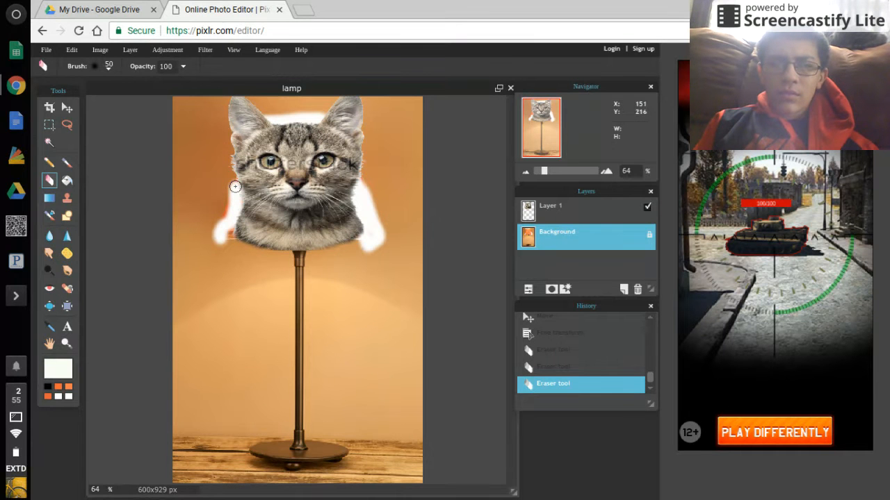
{"action": "mouse_move", "coordinate": [227, 215]}
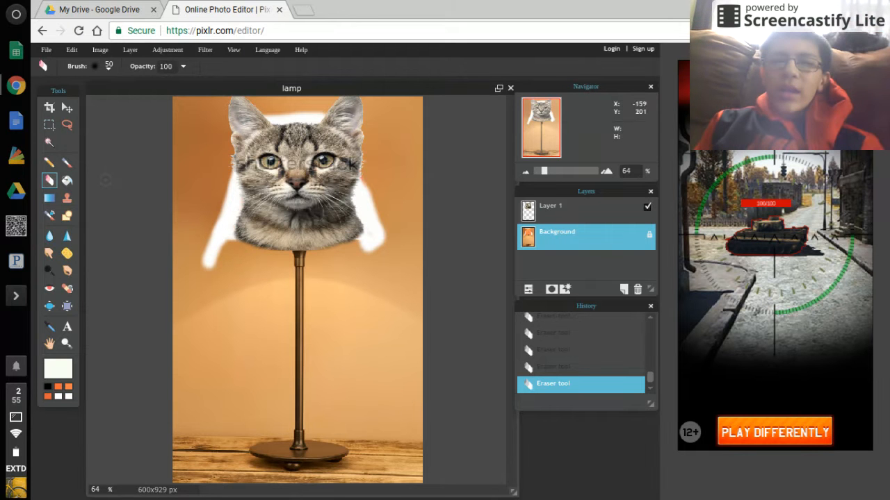
{"action": "left_click", "coordinate": [66, 163]}
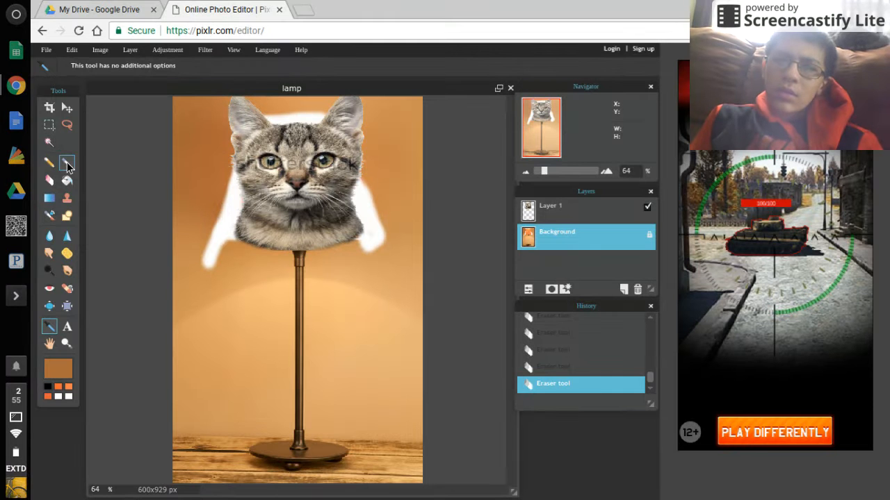
Brush the wall colour over the white patches around the kitten's head on the Background layer.
{"action": "left_click", "coordinate": [66, 161]}
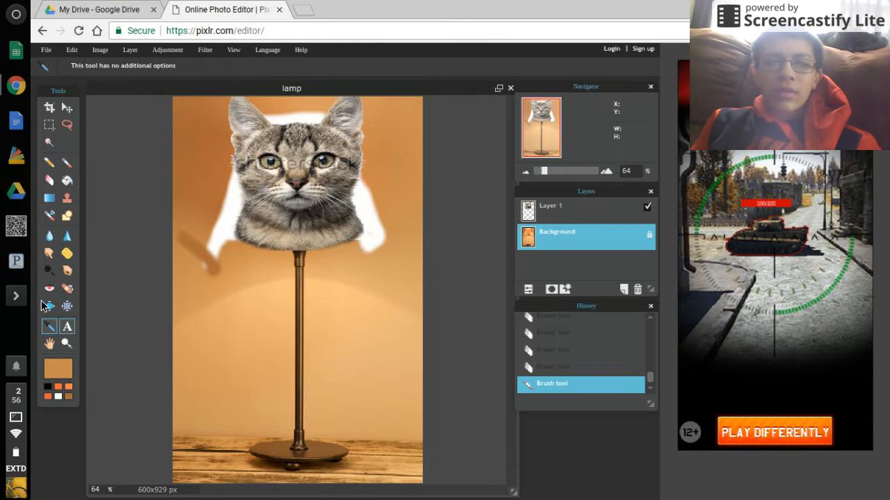
{"action": "left_click", "coordinate": [67, 162]}
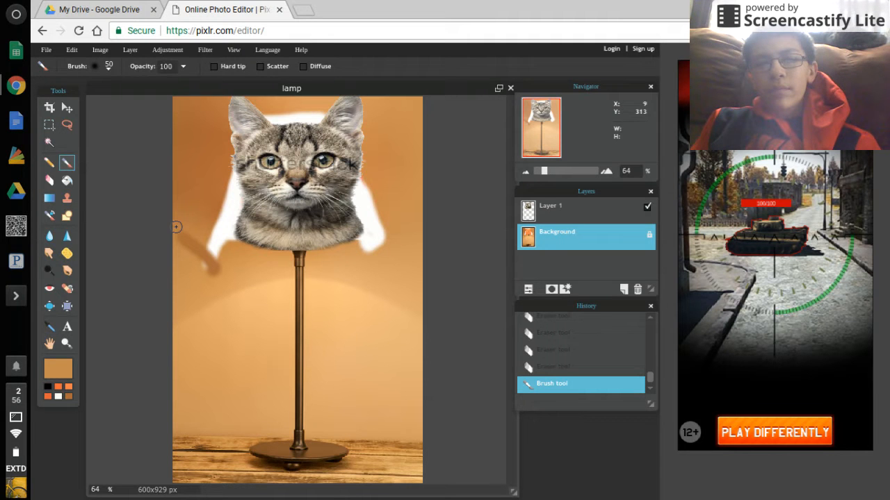
{"action": "mouse_move", "coordinate": [178, 228]}
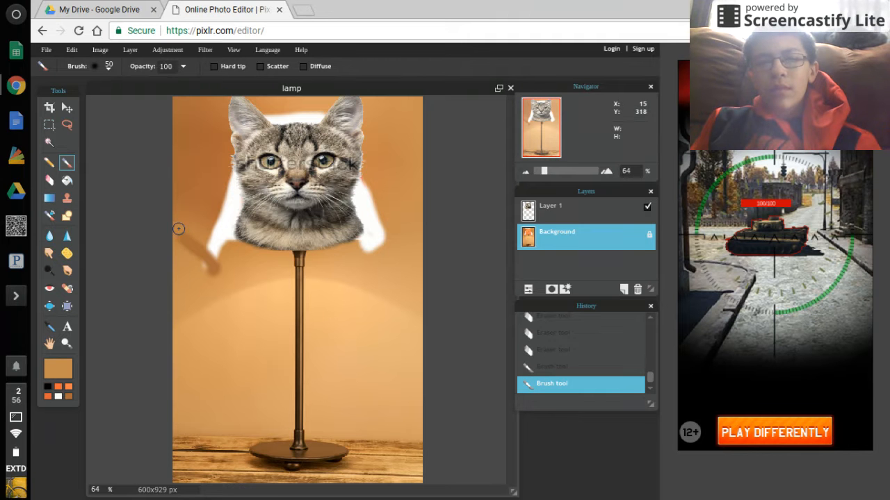
{"action": "mouse_move", "coordinate": [202, 256]}
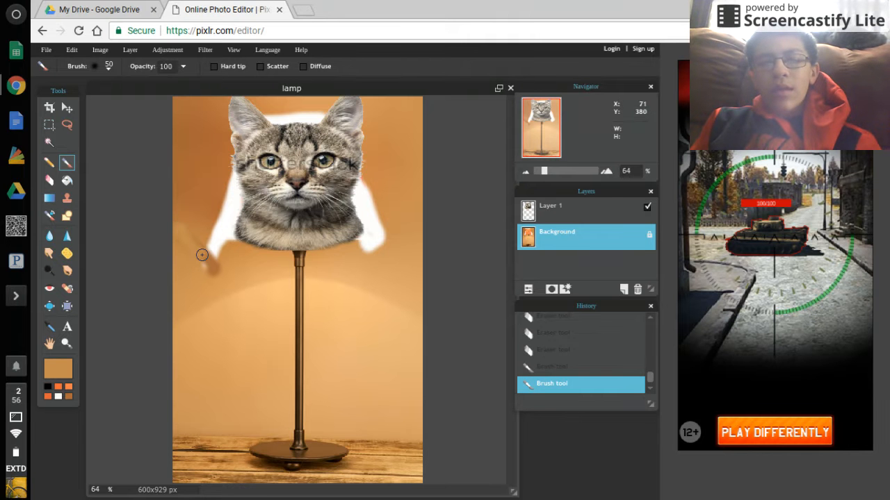
{"action": "mouse_move", "coordinate": [211, 281]}
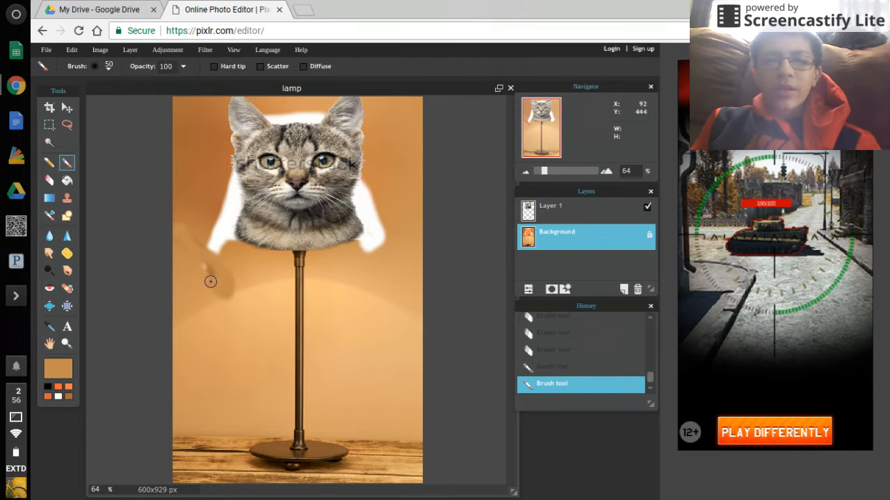
{"action": "mouse_move", "coordinate": [208, 270]}
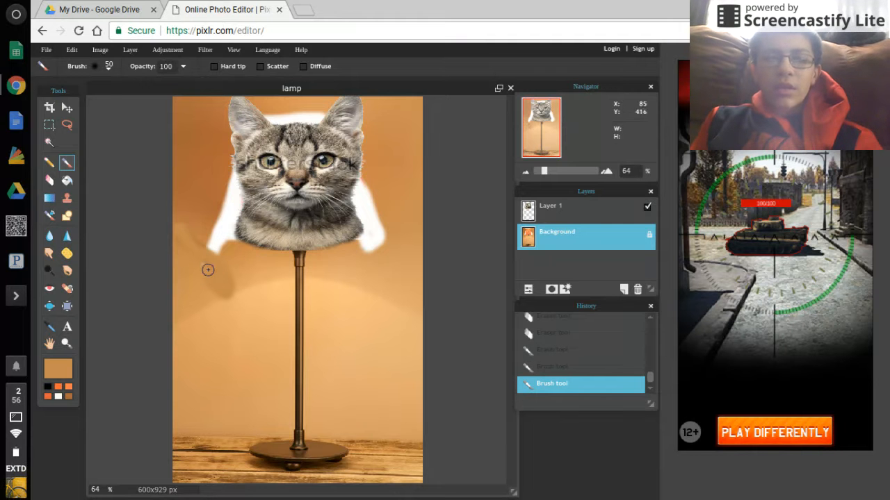
{"action": "left_click", "coordinate": [71, 50]}
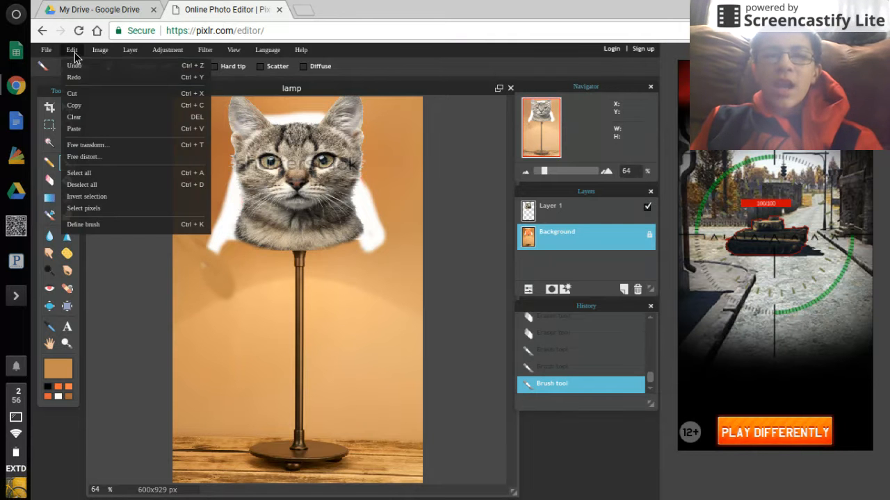
{"action": "left_click", "coordinate": [74, 65]}
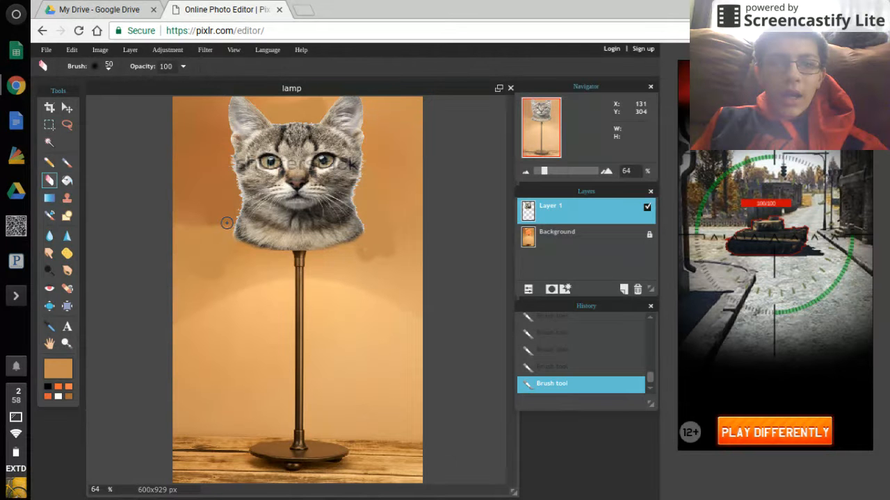
{"action": "mouse_move", "coordinate": [228, 224]}
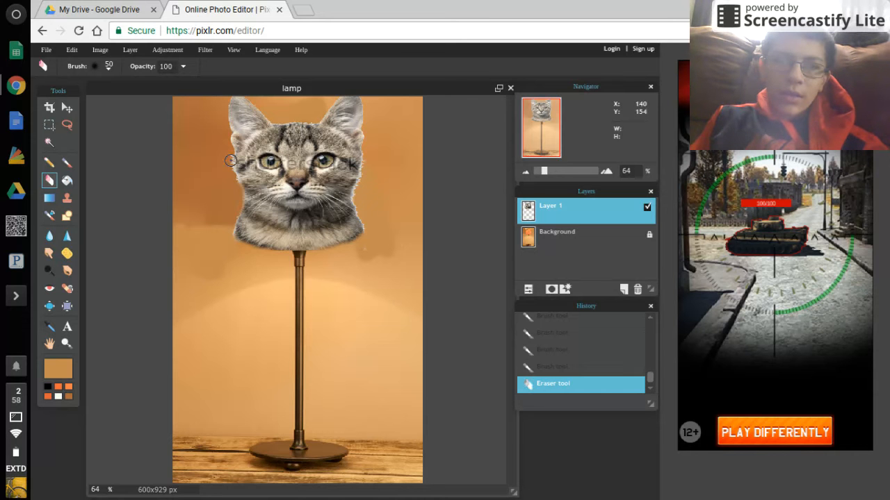
{"action": "mouse_move", "coordinate": [227, 151]}
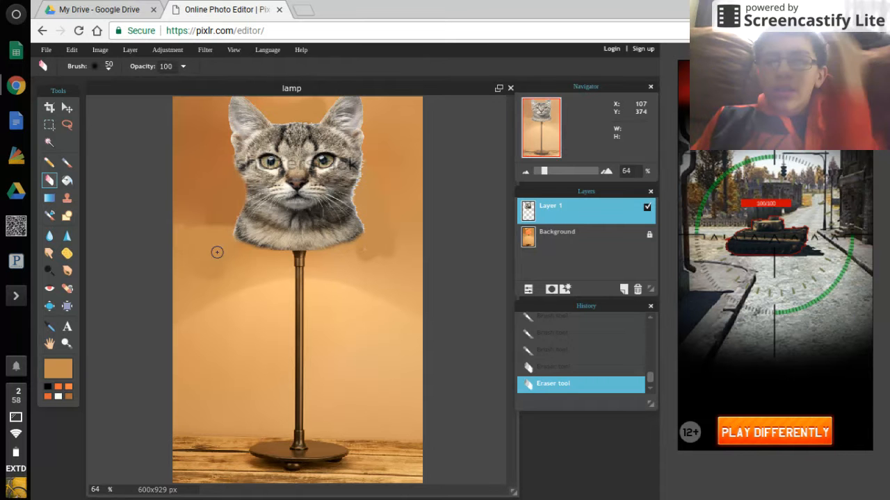
{"action": "mouse_move", "coordinate": [361, 225]}
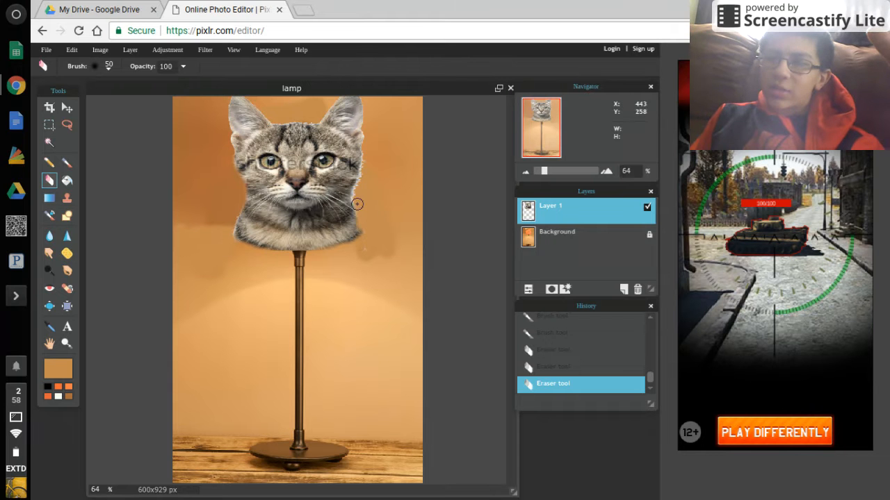
{"action": "mouse_move", "coordinate": [360, 190]}
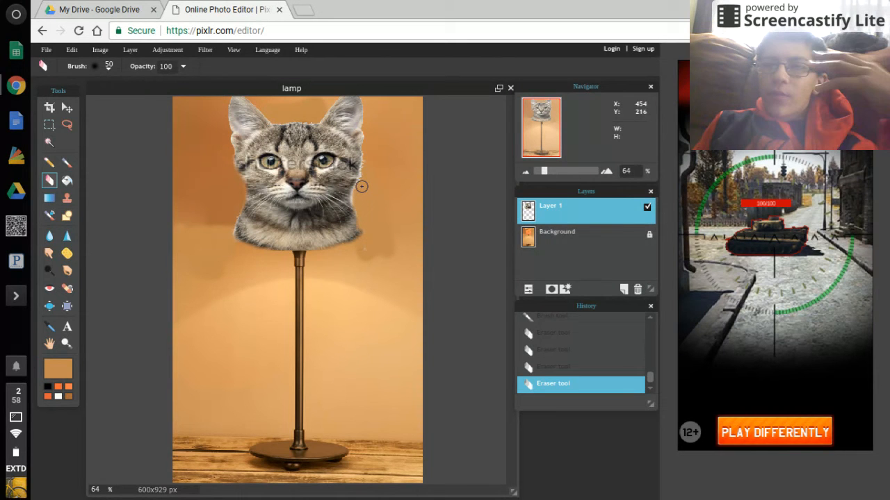
{"action": "mouse_move", "coordinate": [364, 170]}
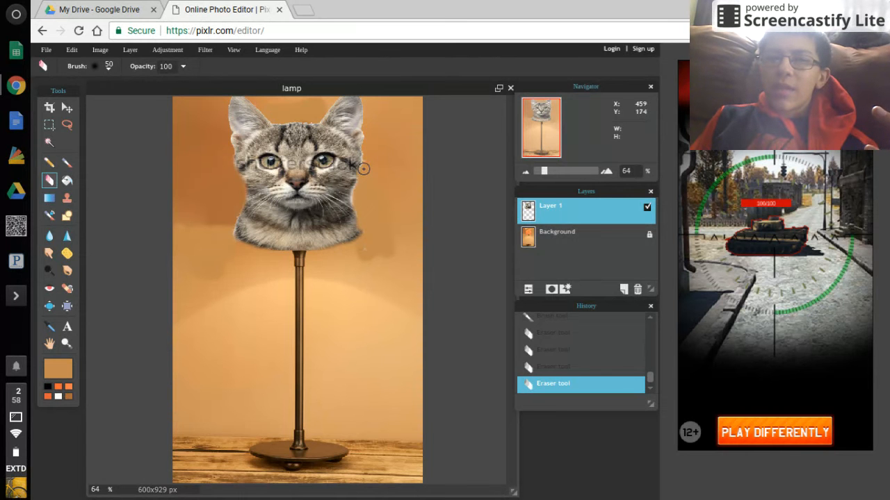
{"action": "mouse_move", "coordinate": [363, 166]}
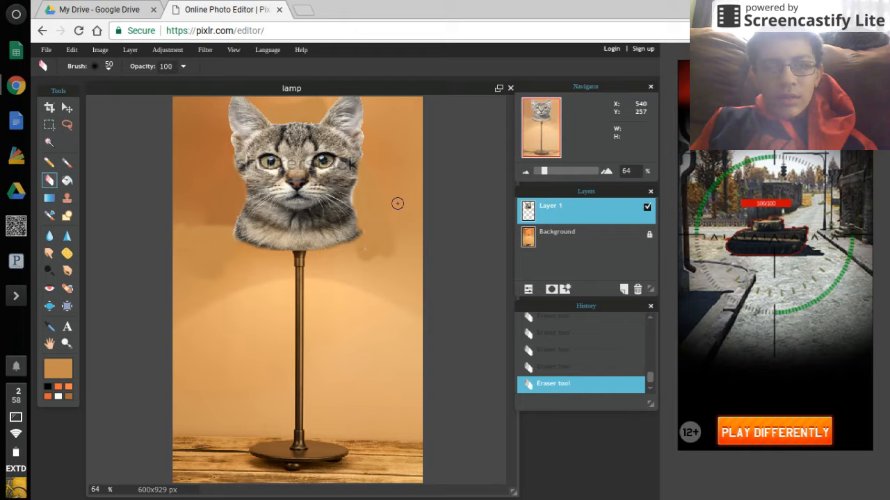
{"action": "mouse_move", "coordinate": [81, 331]}
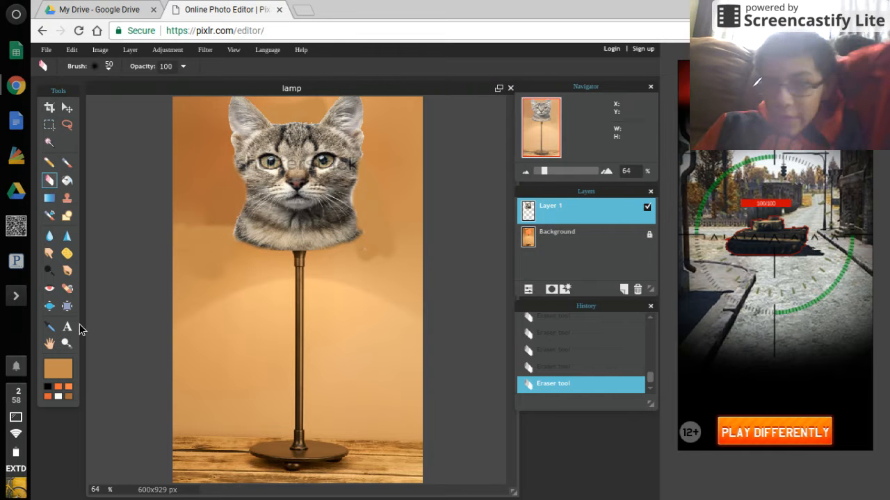
{"action": "mouse_move", "coordinate": [141, 283]}
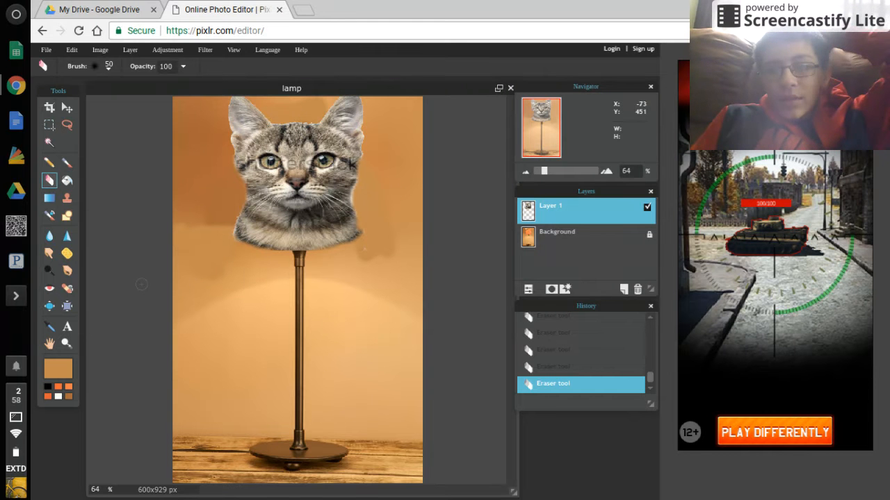
{"action": "mouse_move", "coordinate": [203, 189]}
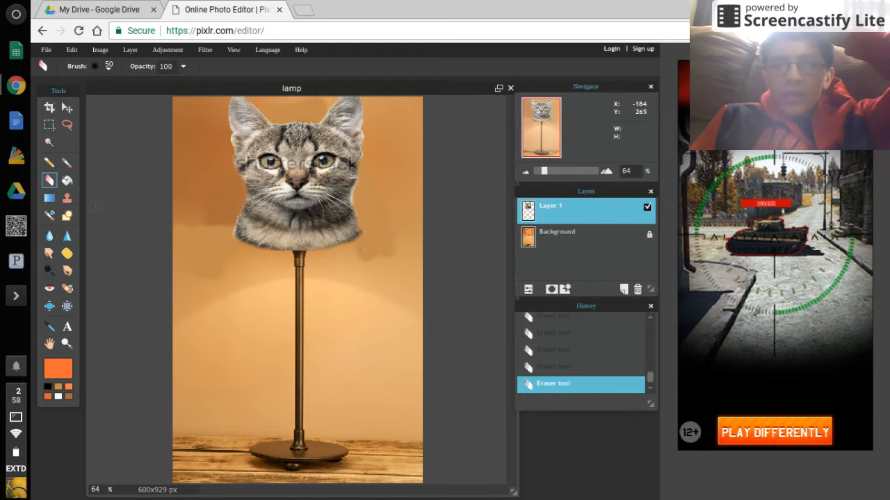
{"action": "left_click", "coordinate": [67, 162]}
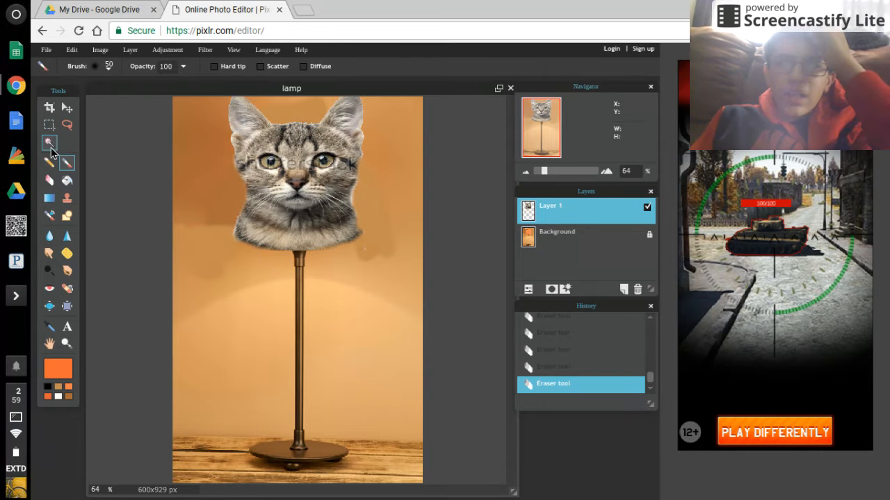
{"action": "left_click", "coordinate": [50, 143]}
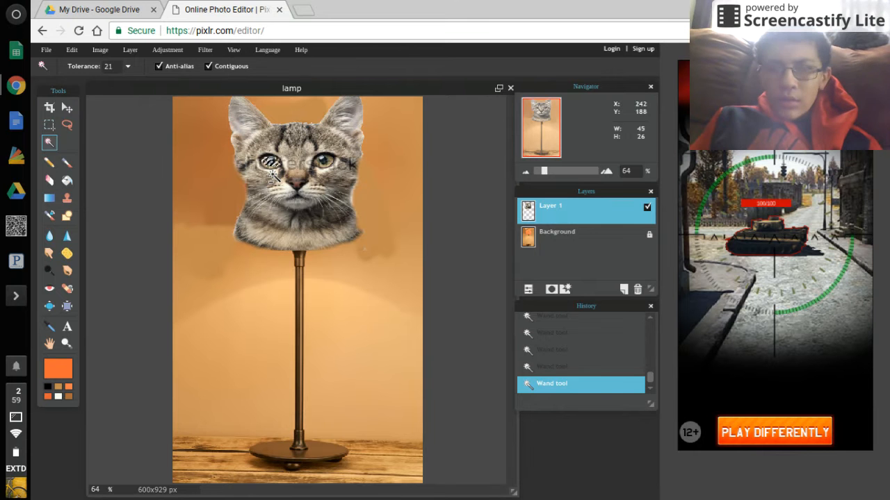
{"action": "left_click", "coordinate": [66, 125]}
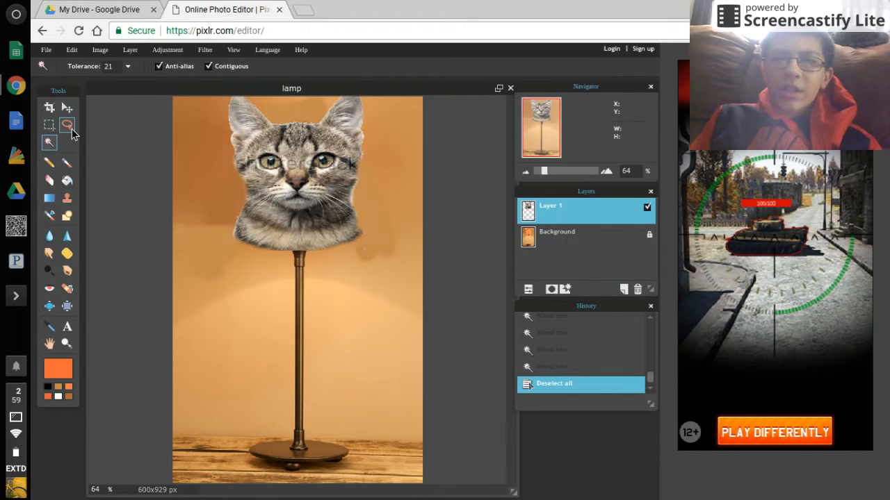
{"action": "left_click", "coordinate": [67, 125]}
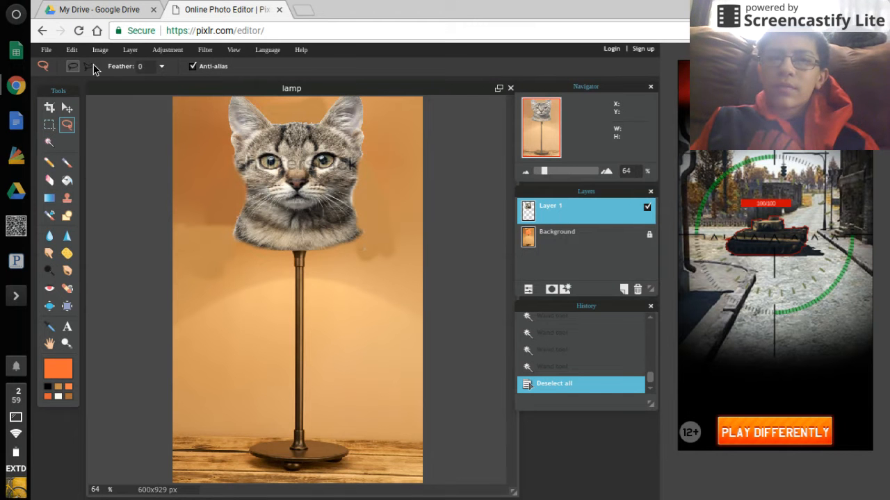
{"action": "mouse_move", "coordinate": [272, 155]}
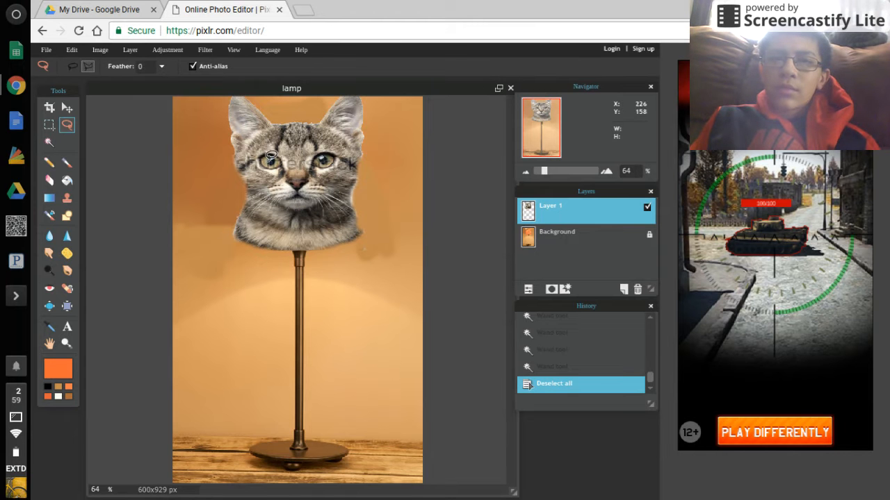
{"action": "mouse_move", "coordinate": [264, 151]}
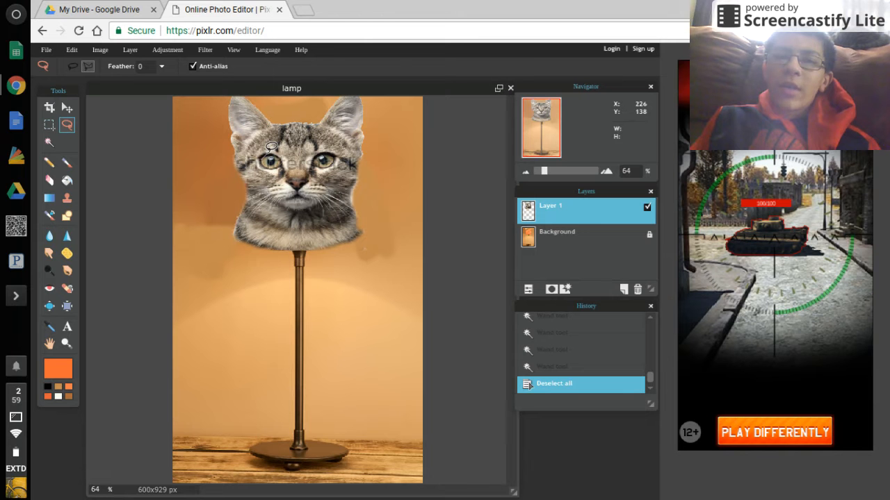
{"action": "mouse_move", "coordinate": [272, 148]}
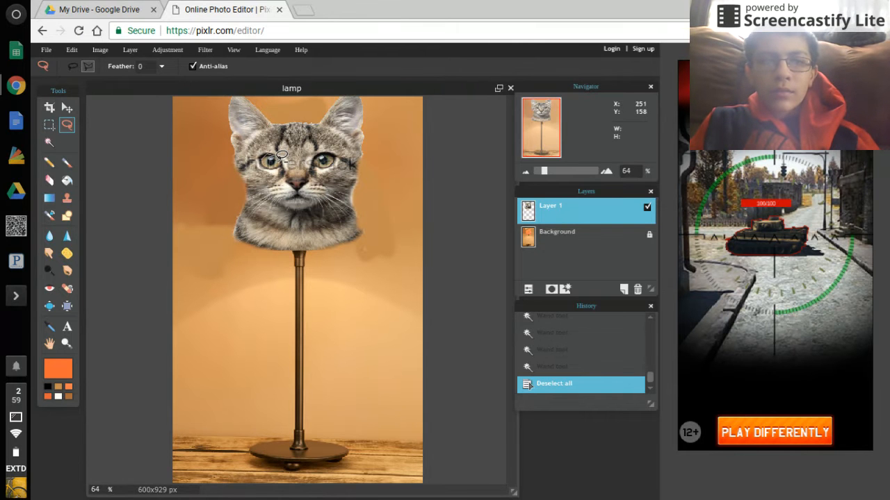
{"action": "mouse_move", "coordinate": [281, 147]}
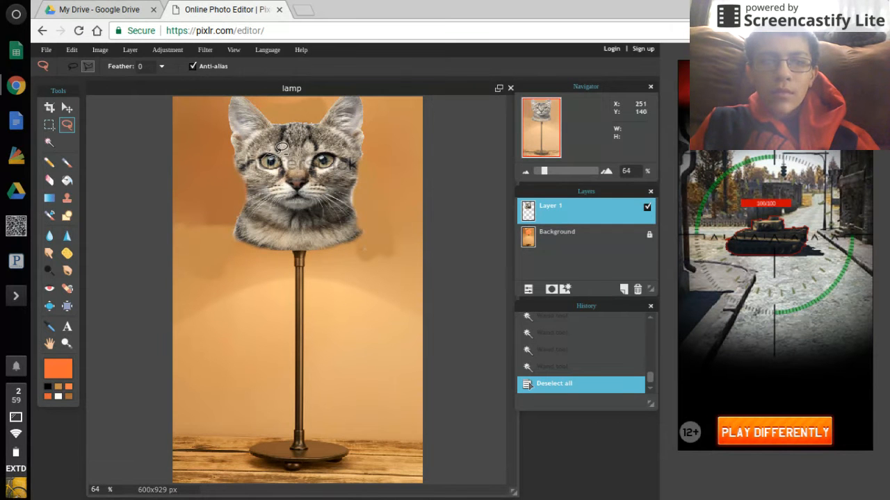
{"action": "mouse_move", "coordinate": [294, 160]}
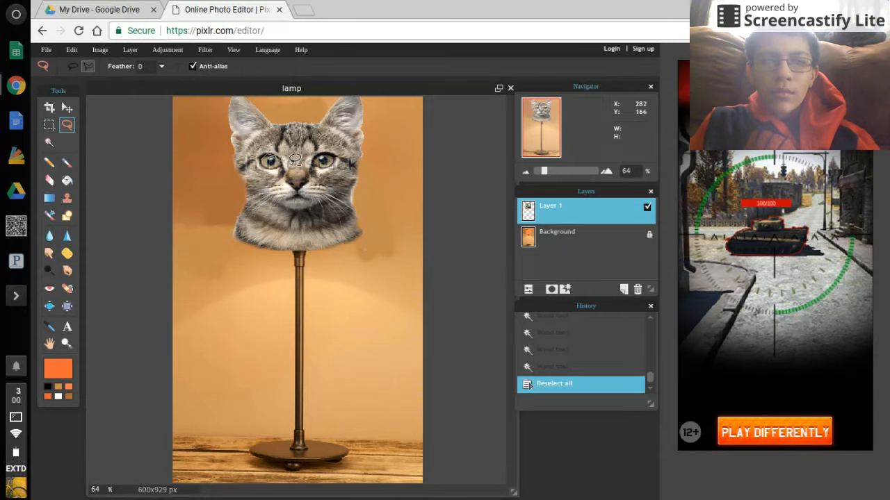
{"action": "mouse_move", "coordinate": [289, 166]}
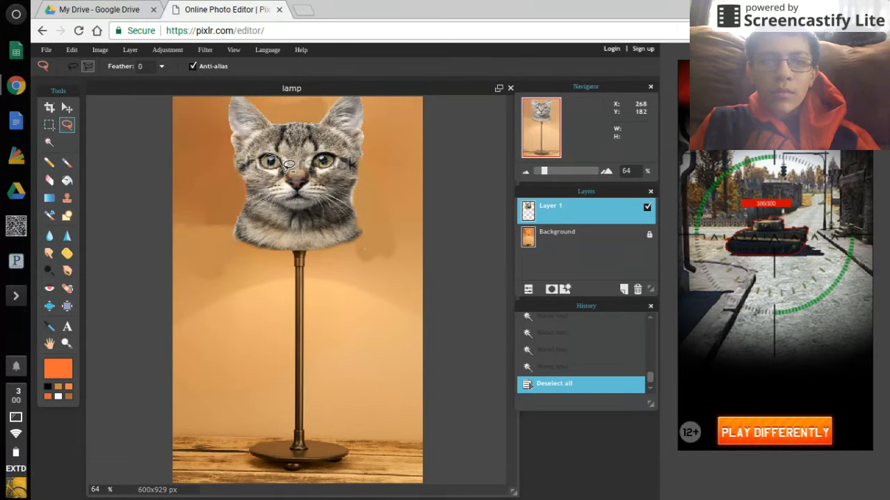
{"action": "mouse_move", "coordinate": [322, 165]}
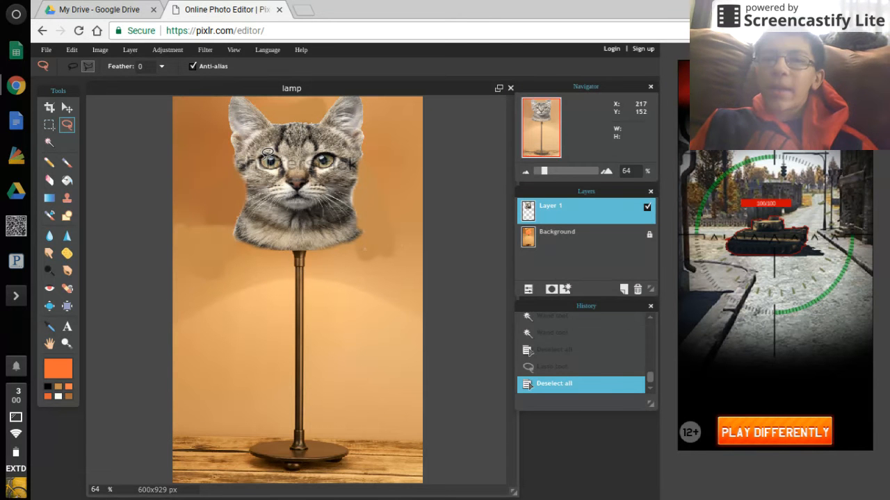
Brush the kitten's left eye with orange, then lighter tones, so it glows like a lamp.
{"action": "left_click", "coordinate": [67, 162]}
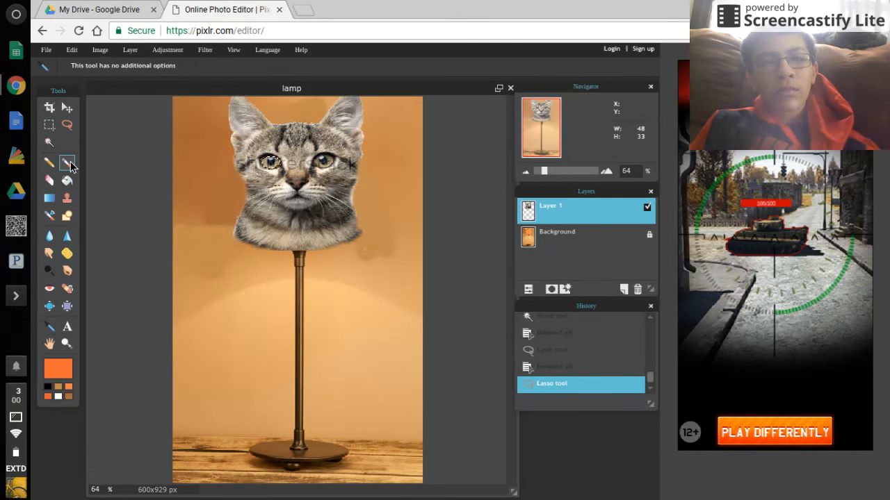
{"action": "left_click", "coordinate": [67, 163]}
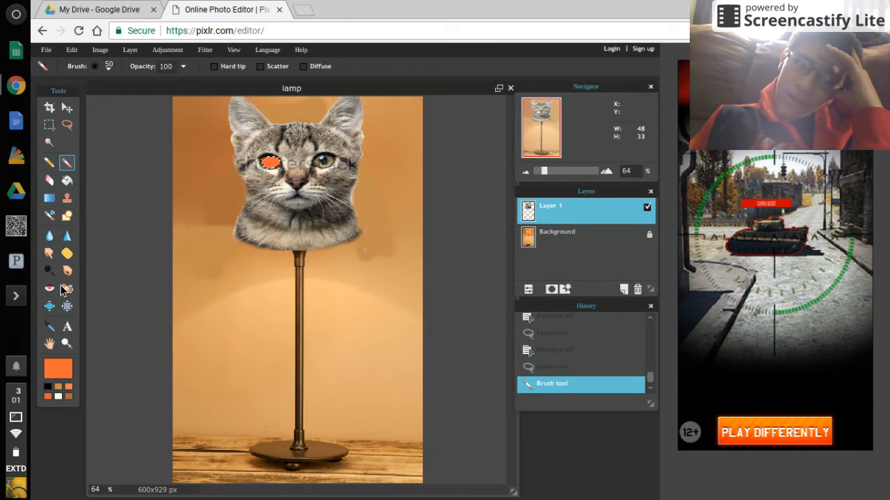
{"action": "left_click", "coordinate": [50, 327]}
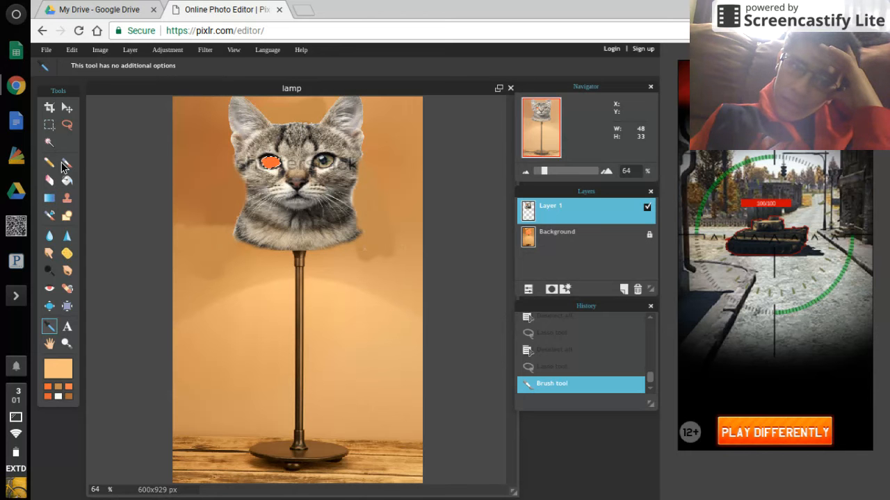
{"action": "left_click", "coordinate": [67, 163]}
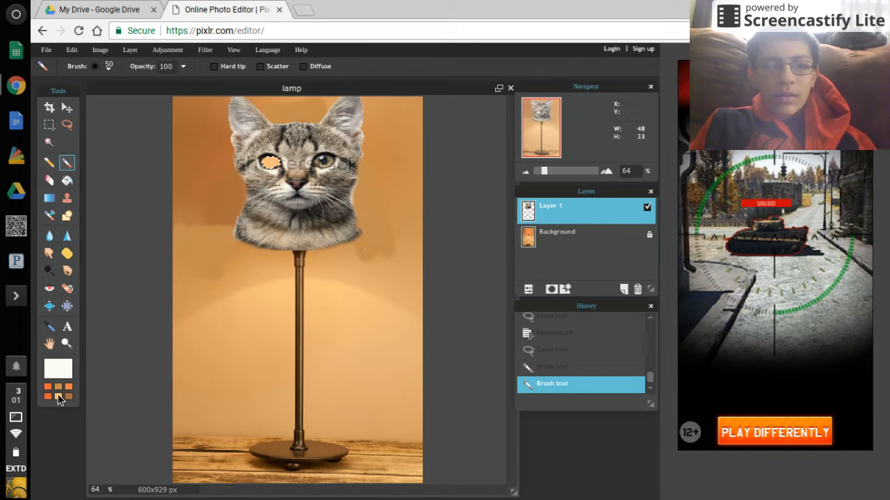
{"action": "left_click", "coordinate": [270, 161]}
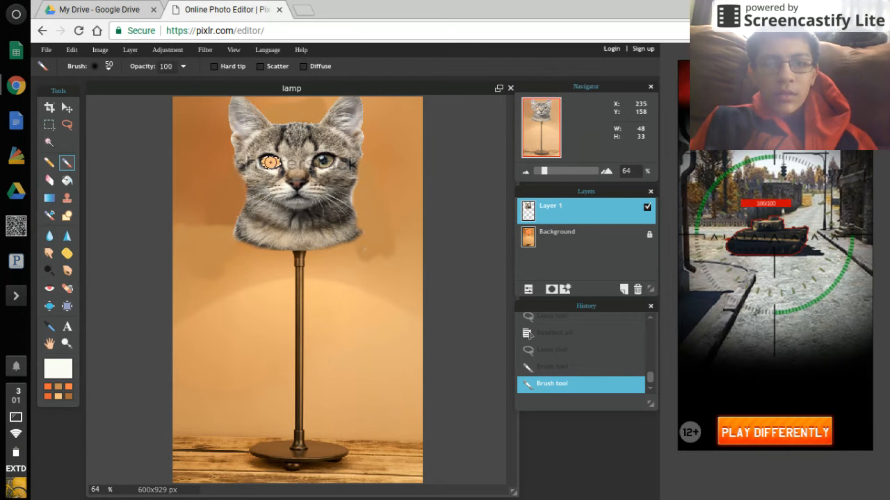